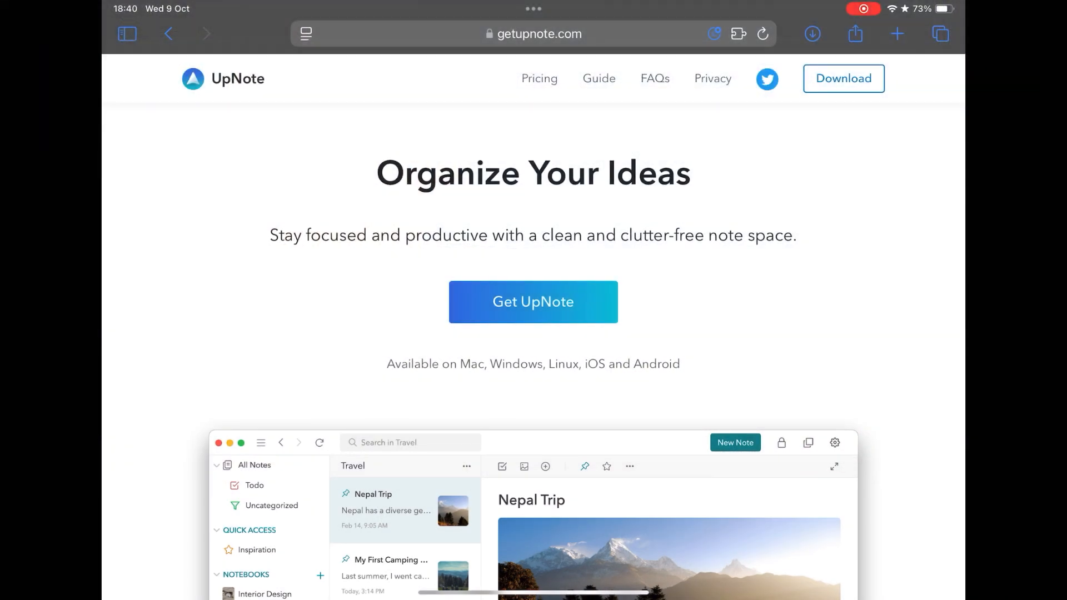
Scroll the homepage past the hero screenshot to the Better Notes Management notebook grid.
scroll("down", 3)
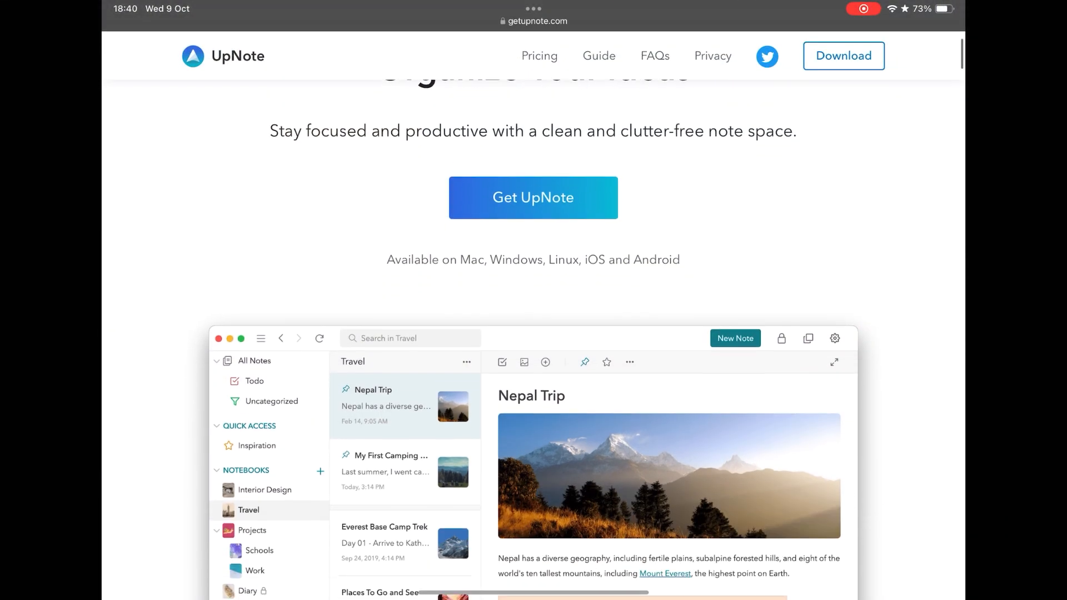
scroll("down", 3)
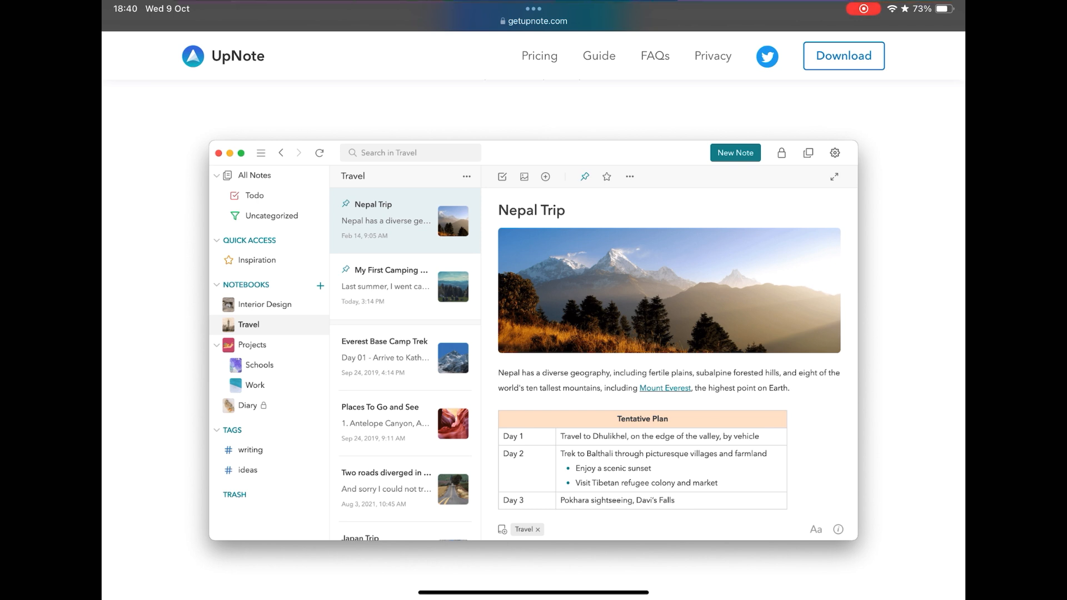
scroll("down", 3)
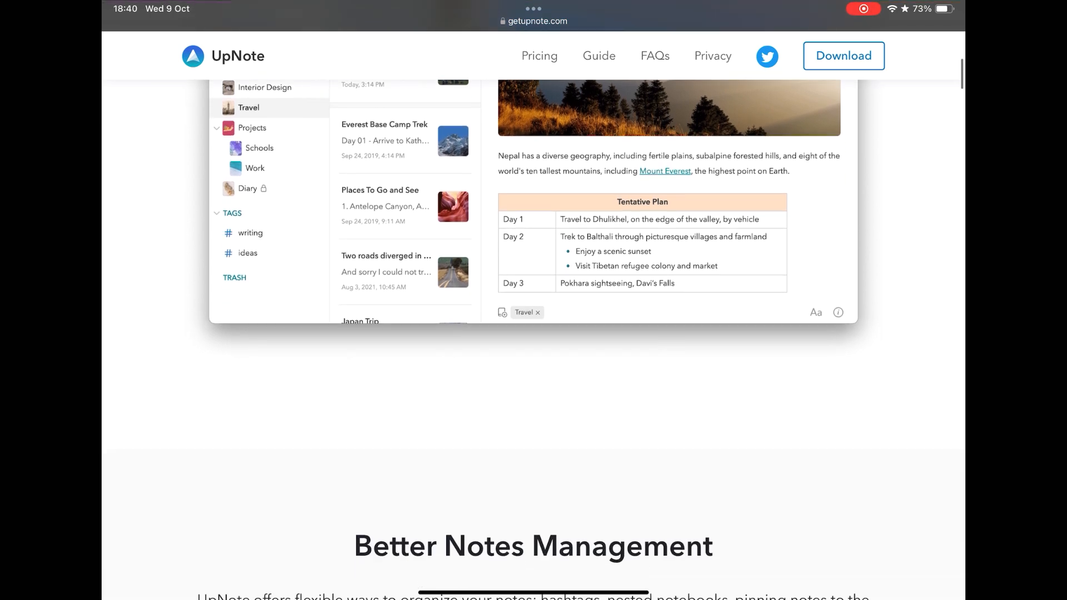
scroll("down", 3)
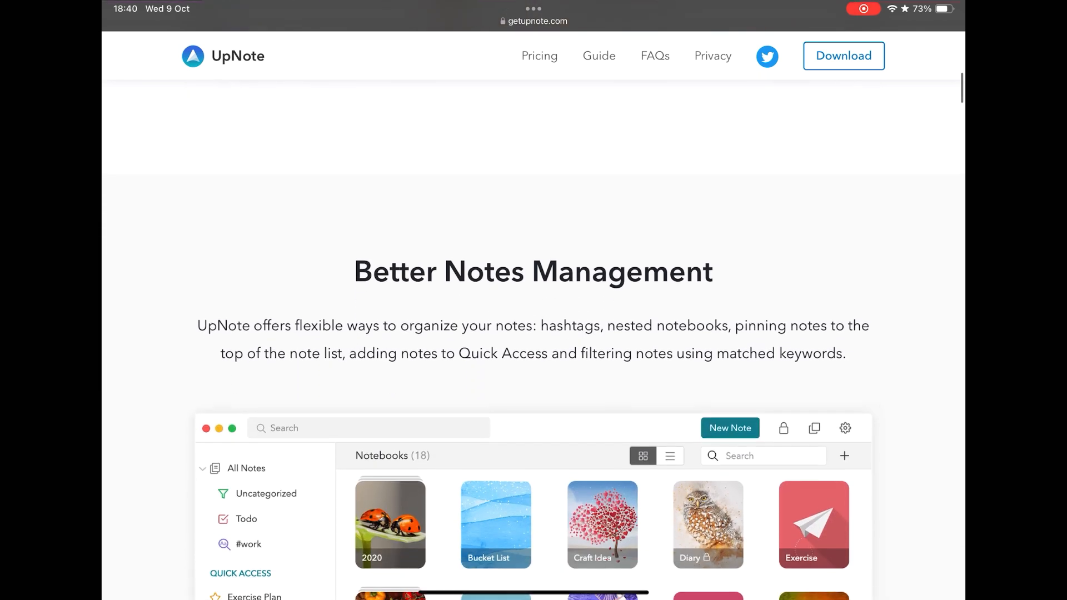
scroll("down", 3)
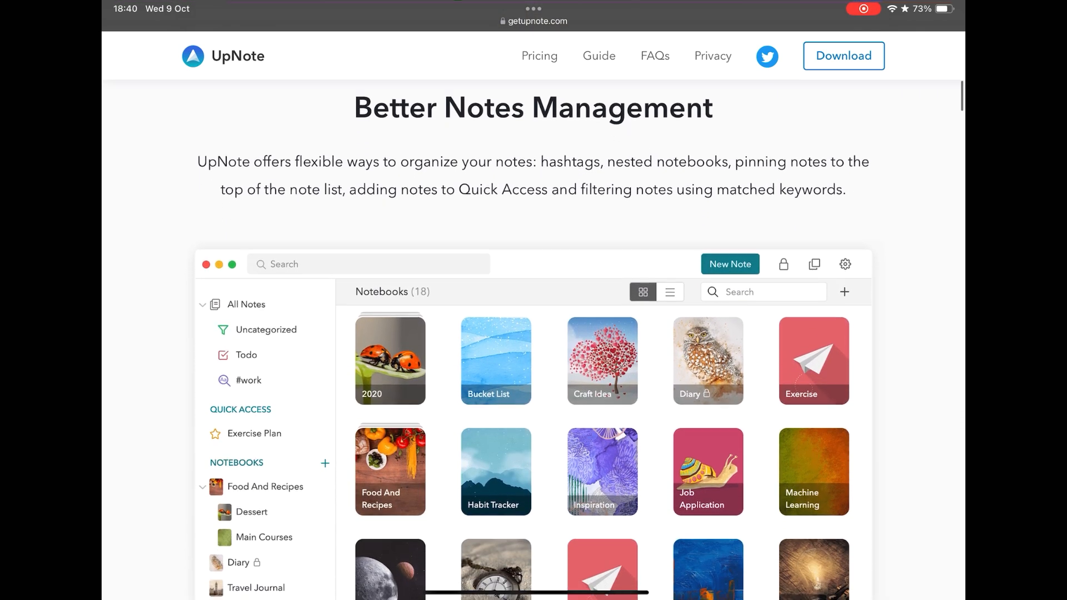
scroll("down", 3)
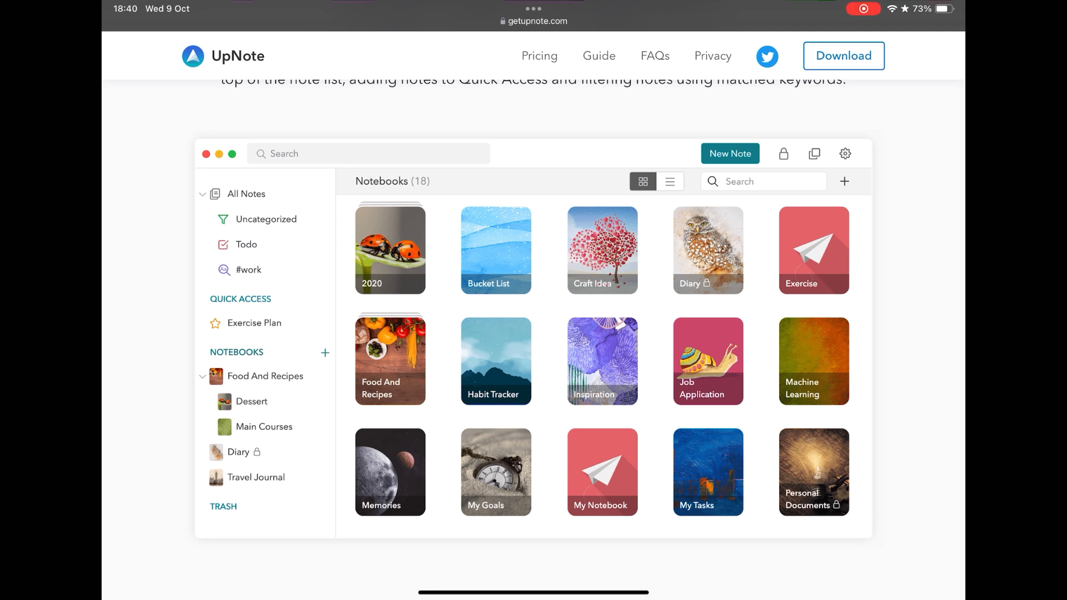
scroll("down", 3)
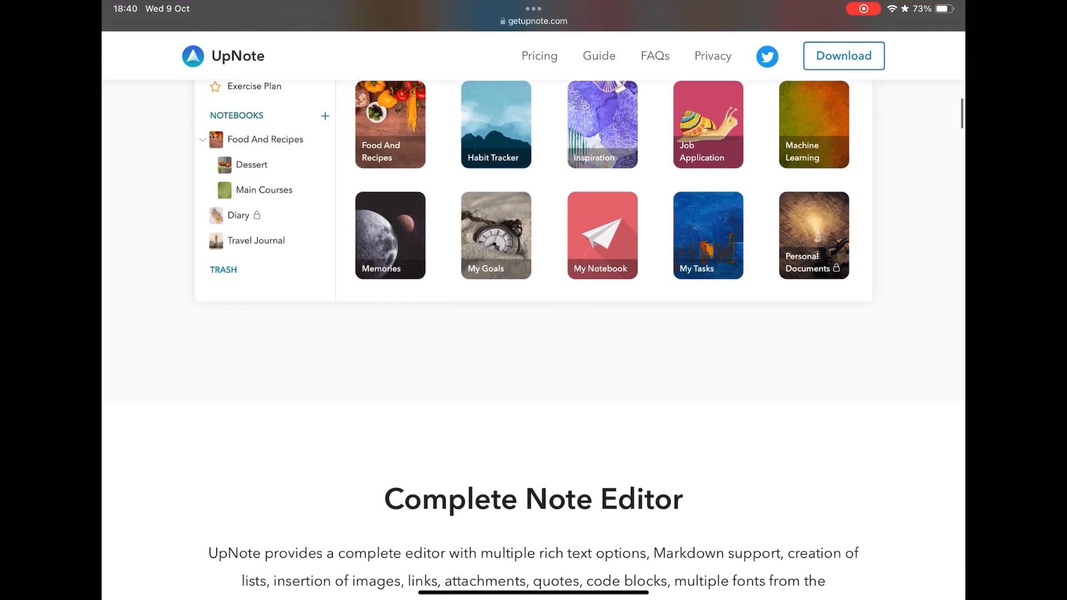
Scroll past the Complete Note Editor screenshot to the Always in Sync device previews.
scroll("down", 3)
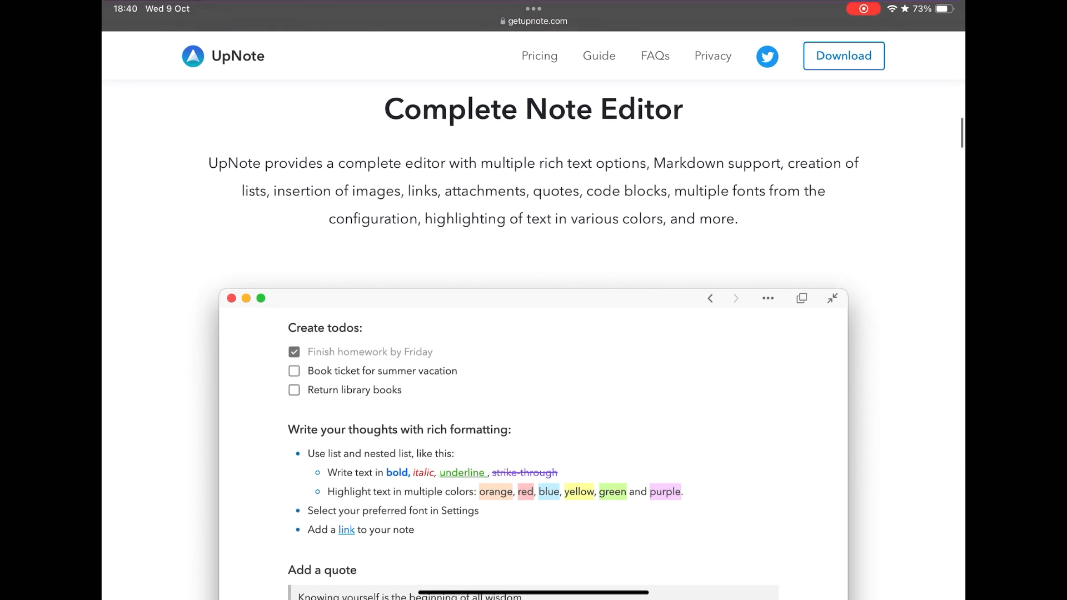
scroll("down", 3)
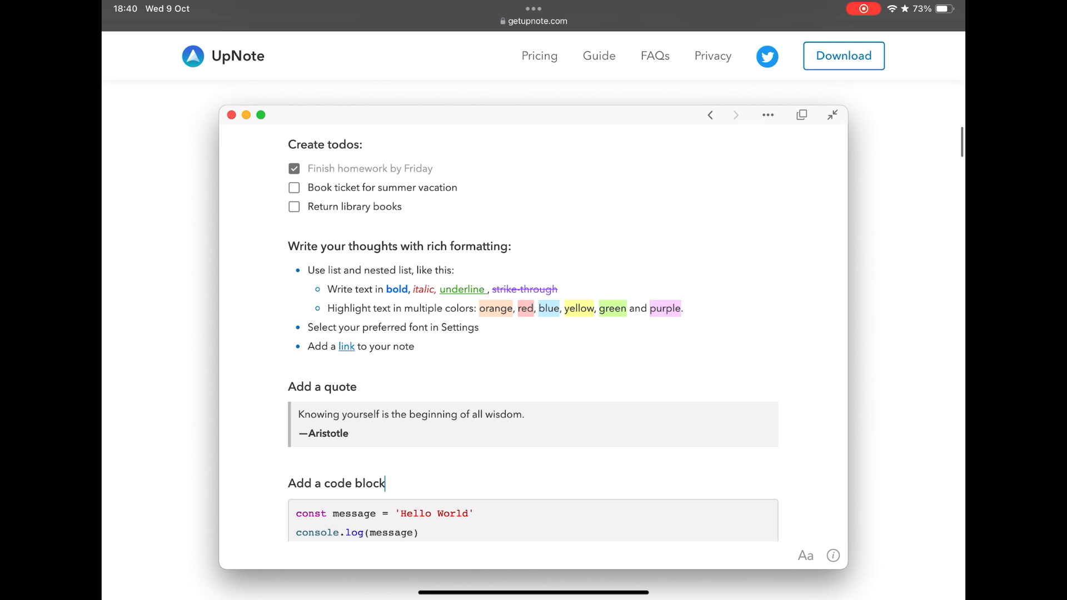
scroll("down", 3)
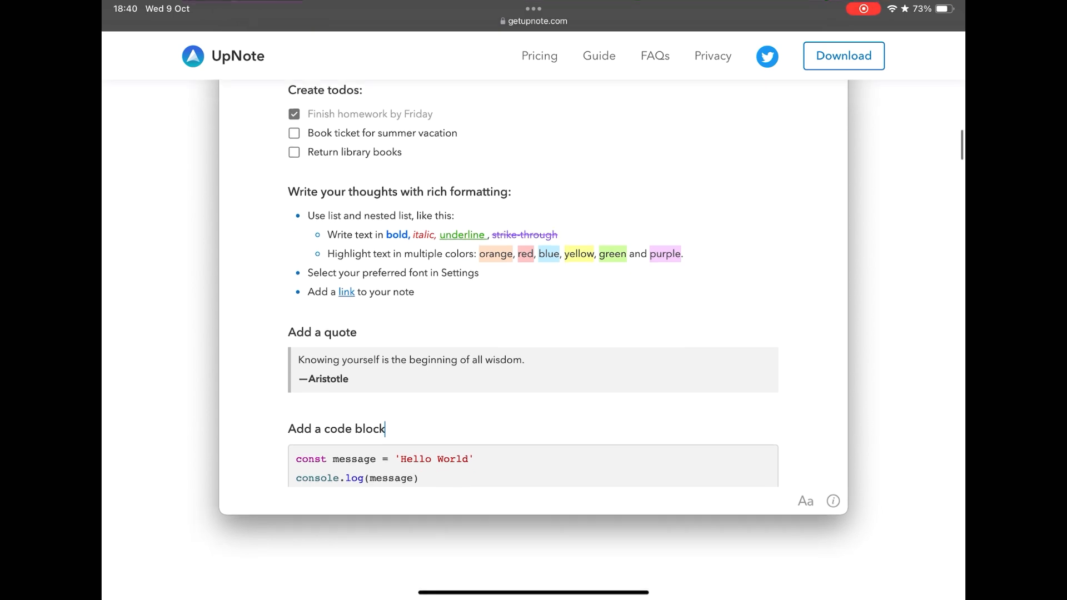
scroll("down", 3)
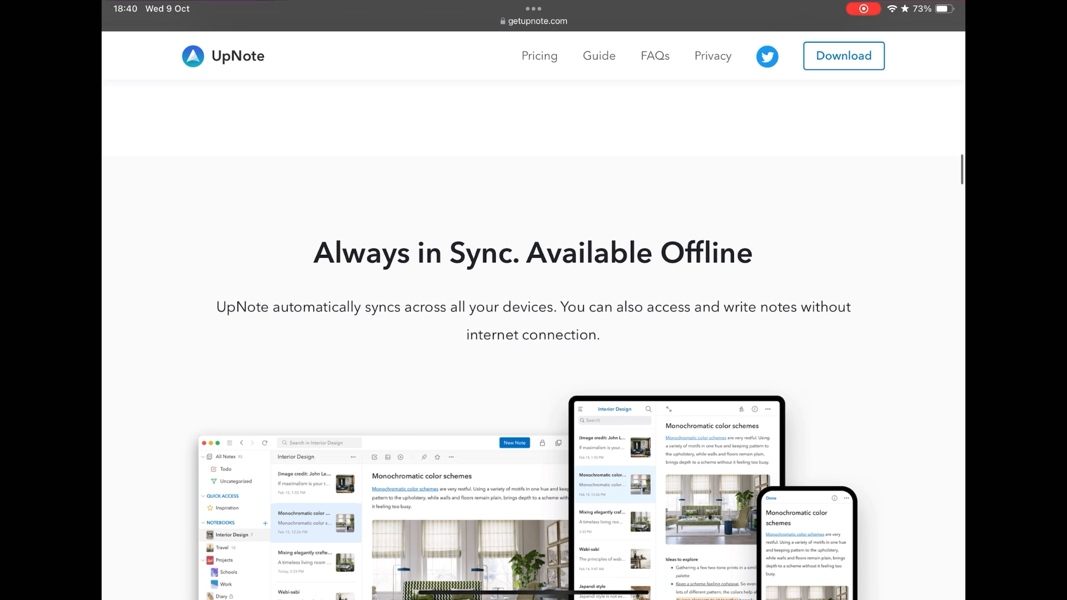
scroll("down", 3)
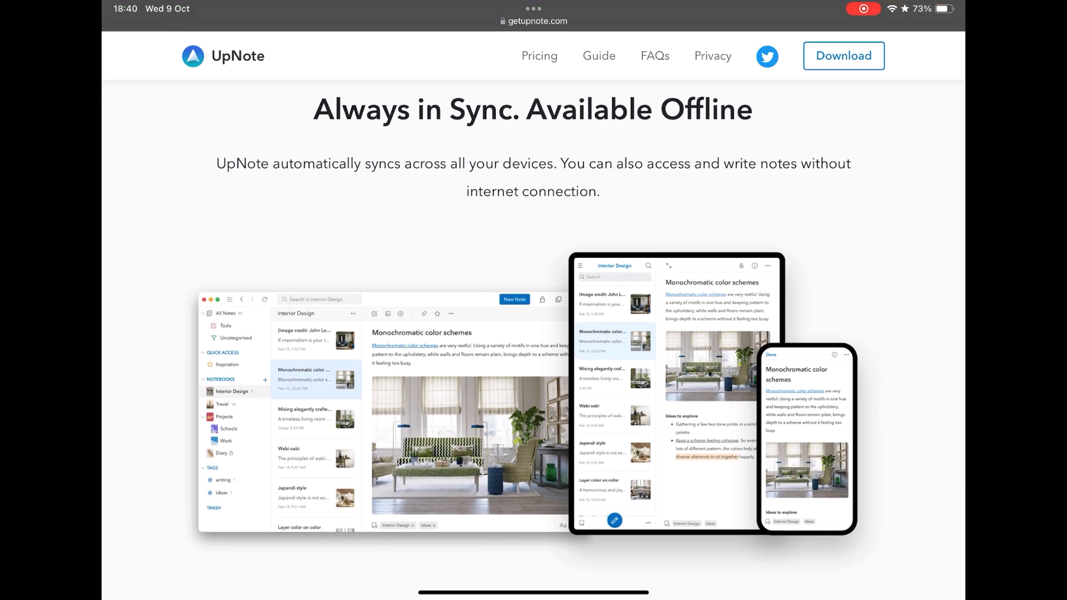
scroll("down", 3)
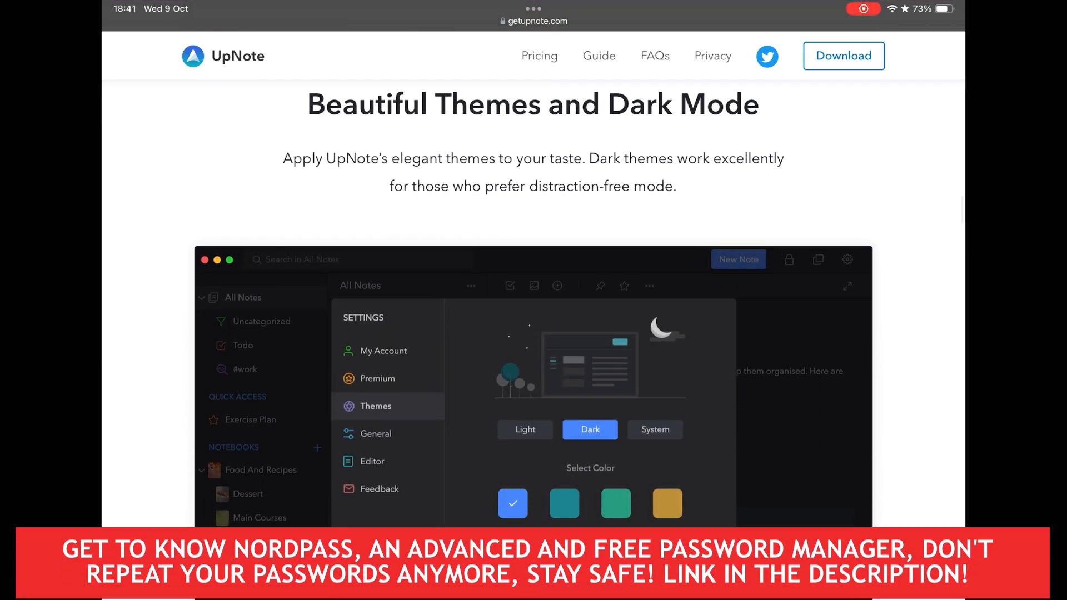
Scroll past the dark theme screenshot to Web Clipper Extensions with its Chrome/Safari/Firefox buttons.
scroll("down", 3)
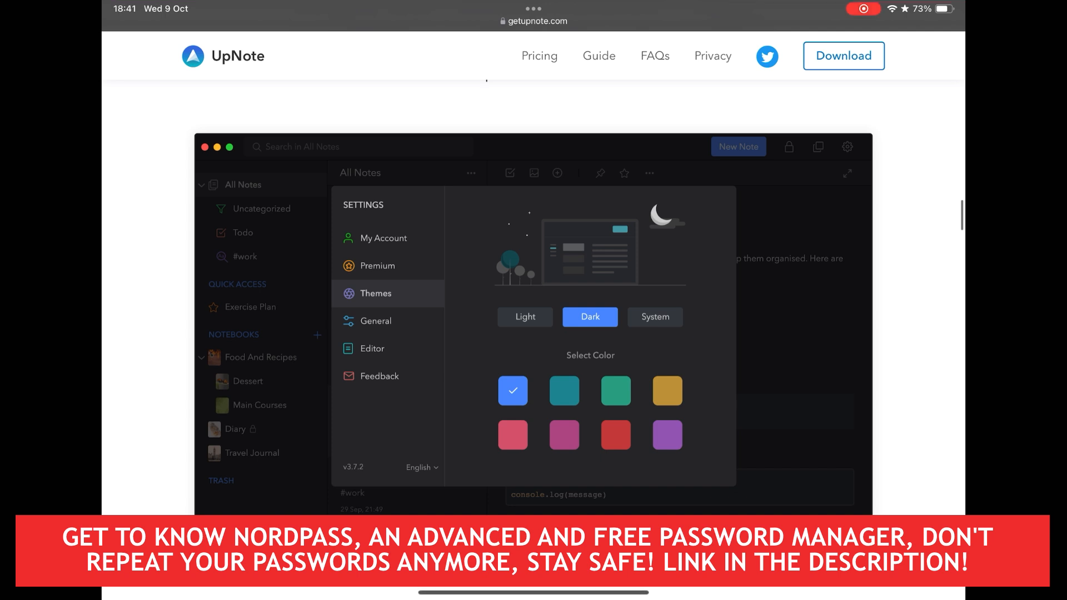
scroll("down", 3)
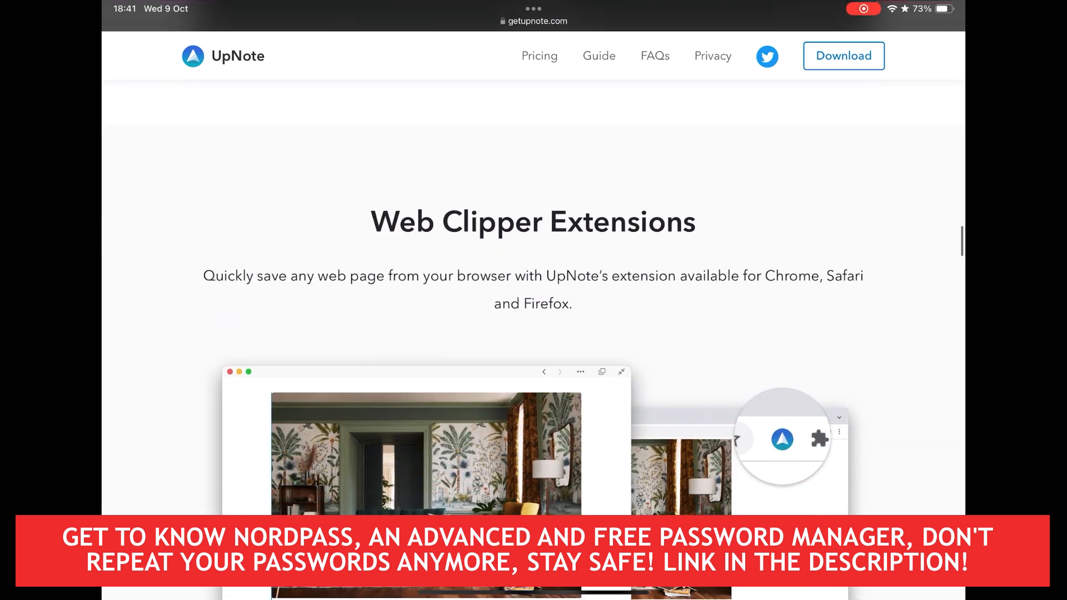
scroll("down", 3)
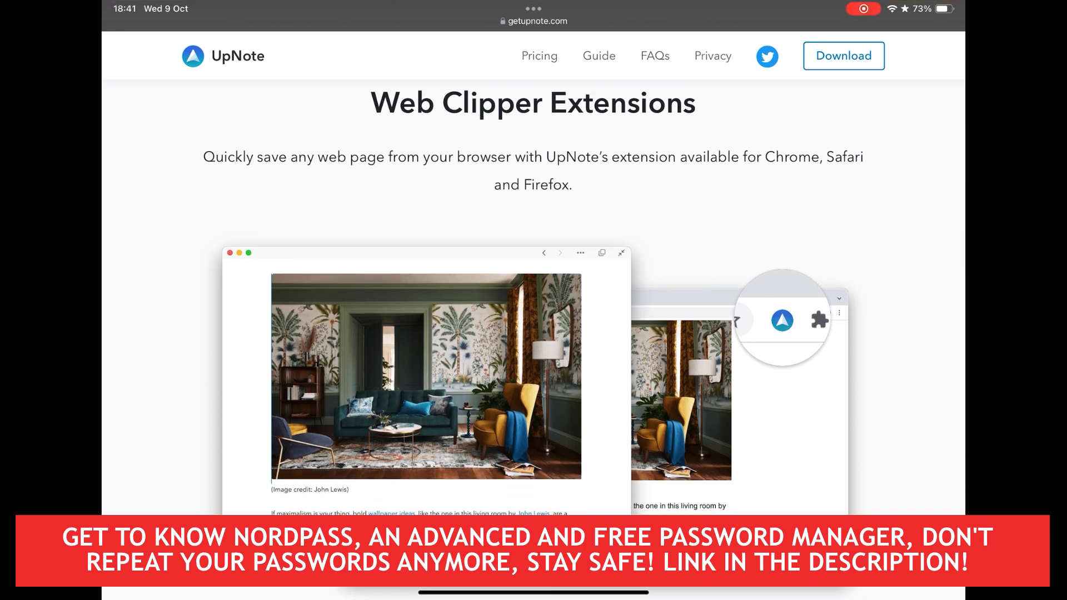
scroll("down", 3)
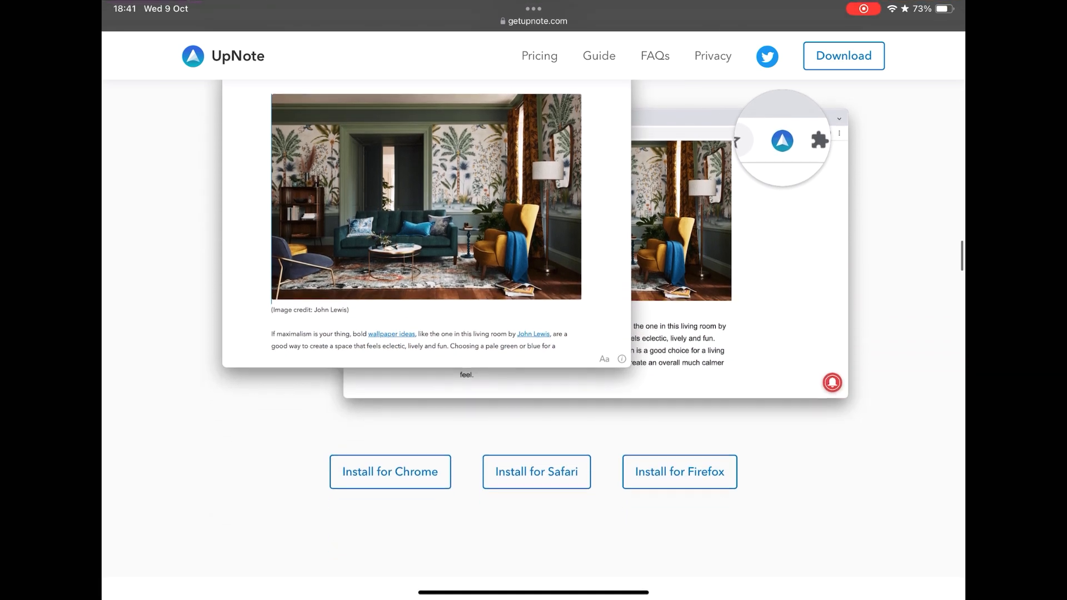
scroll("down", 3)
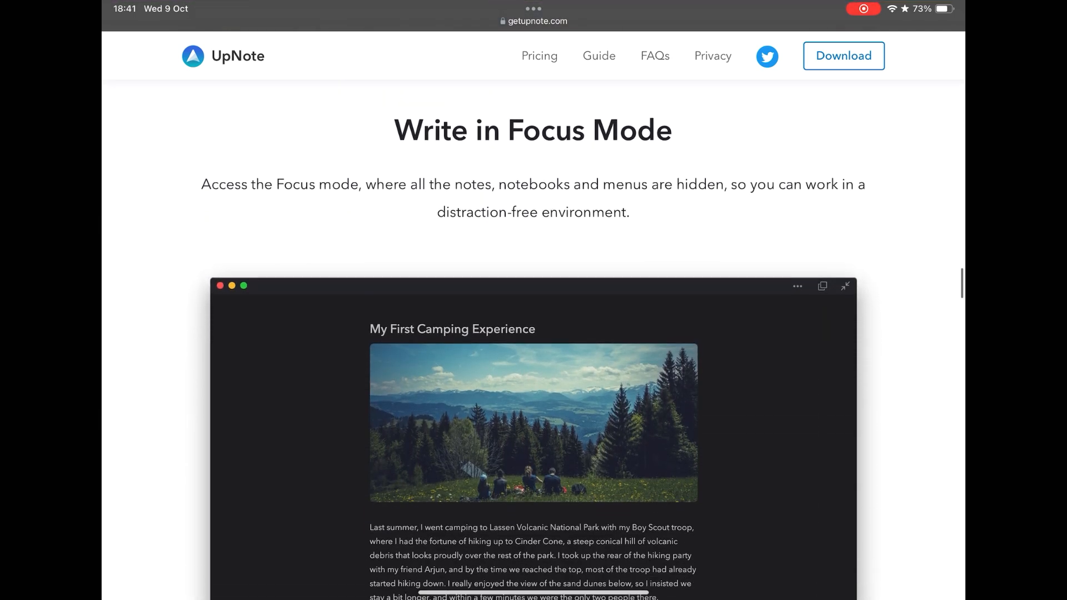
Scroll through the Collapsible Section and Share note via a web link feature descriptions.
scroll("down", 3)
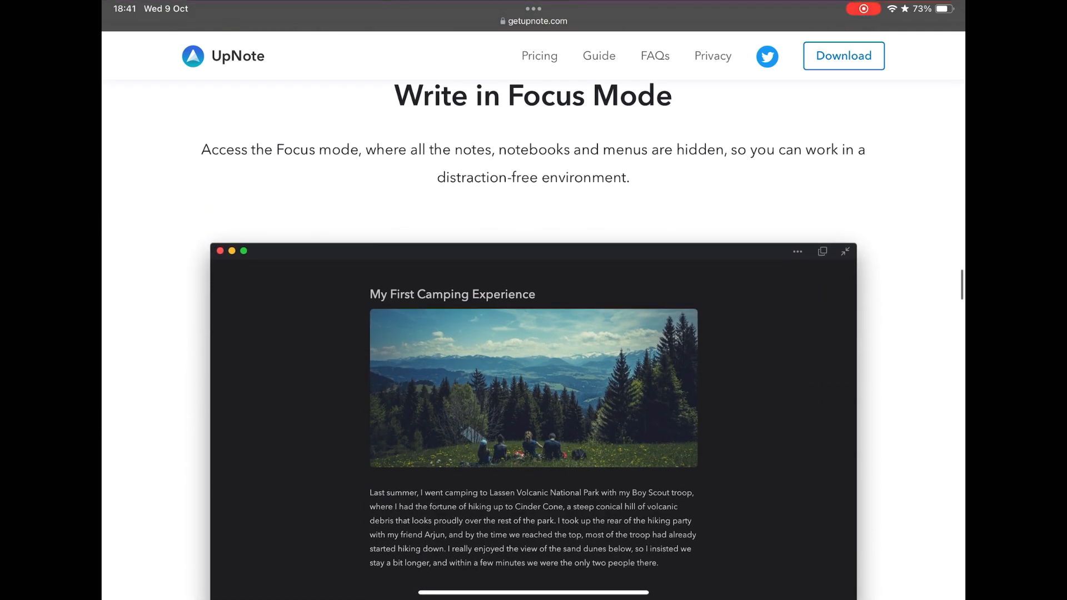
scroll("down", 3)
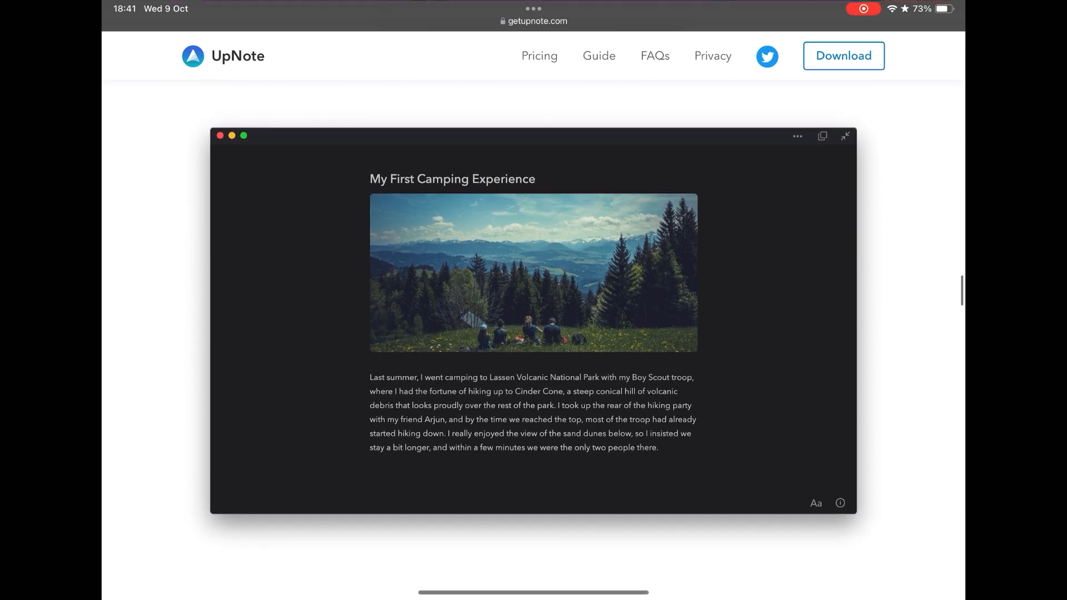
scroll("down", 3)
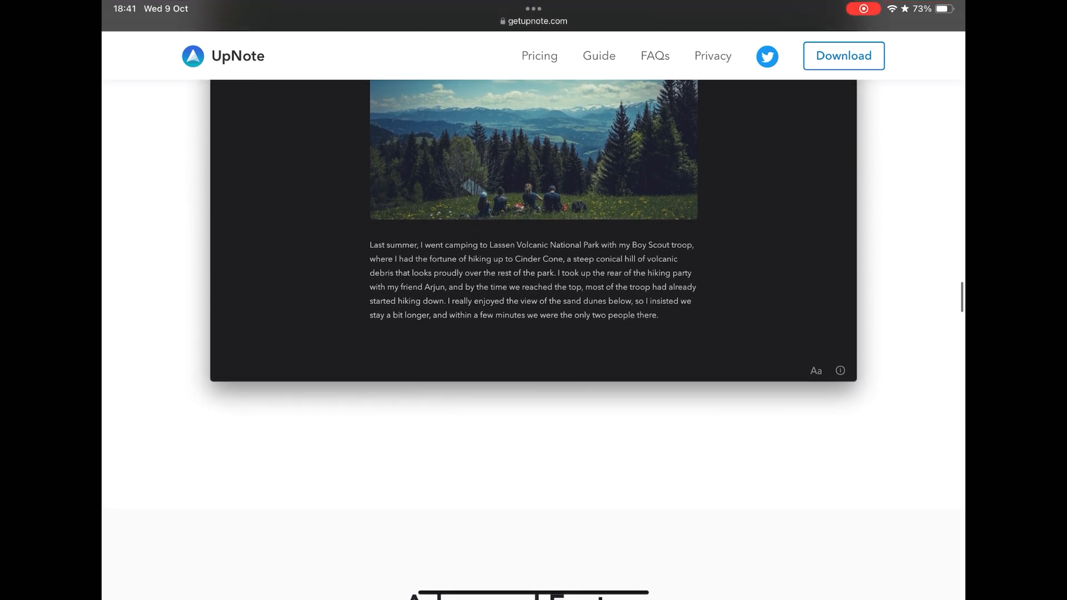
scroll("down", 3)
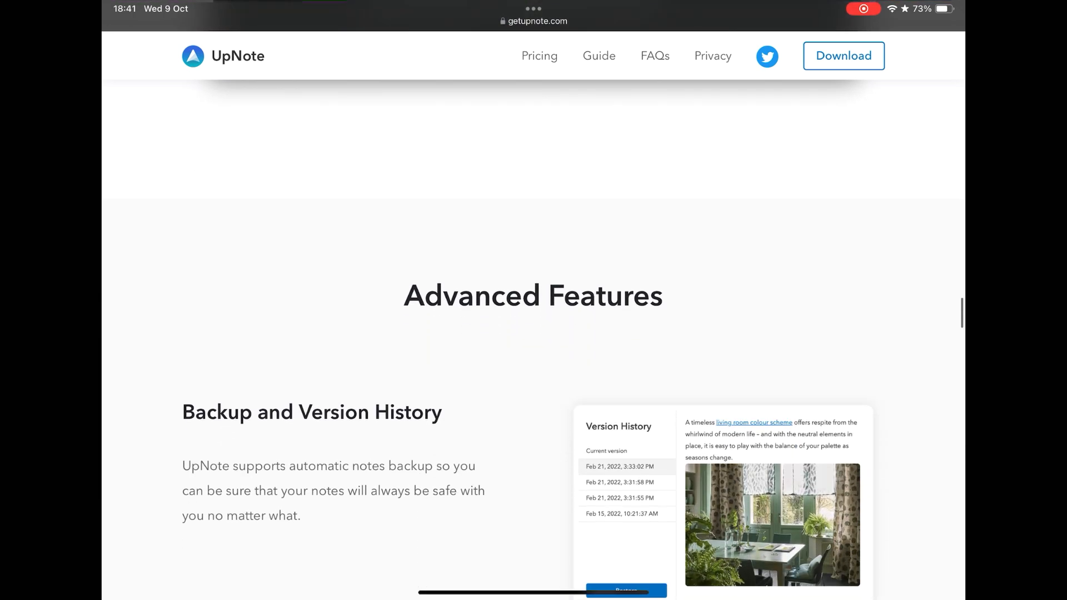
scroll("down", 3)
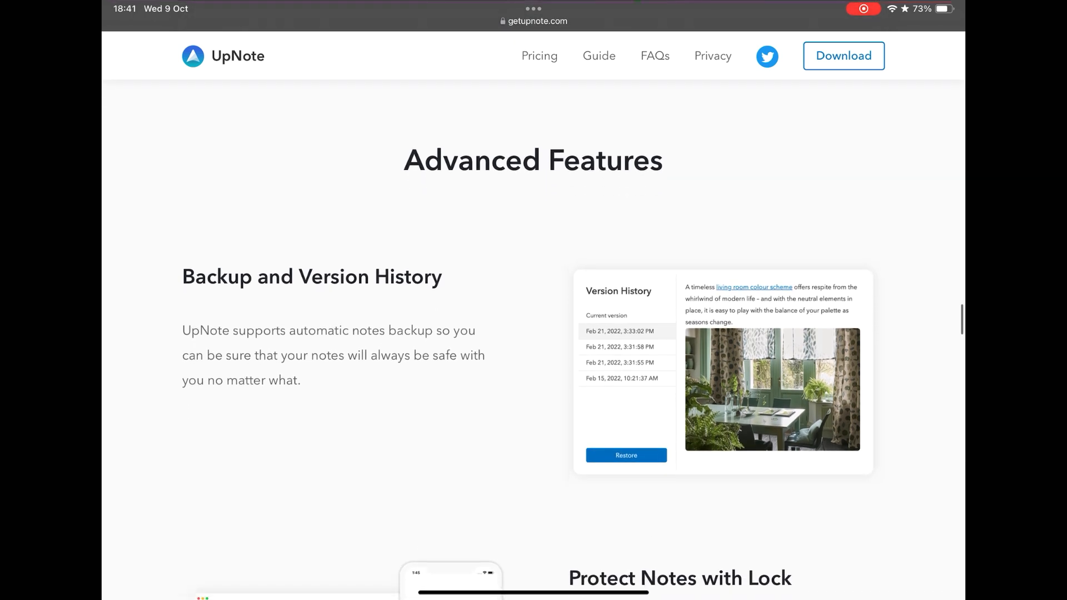
scroll("down", 3)
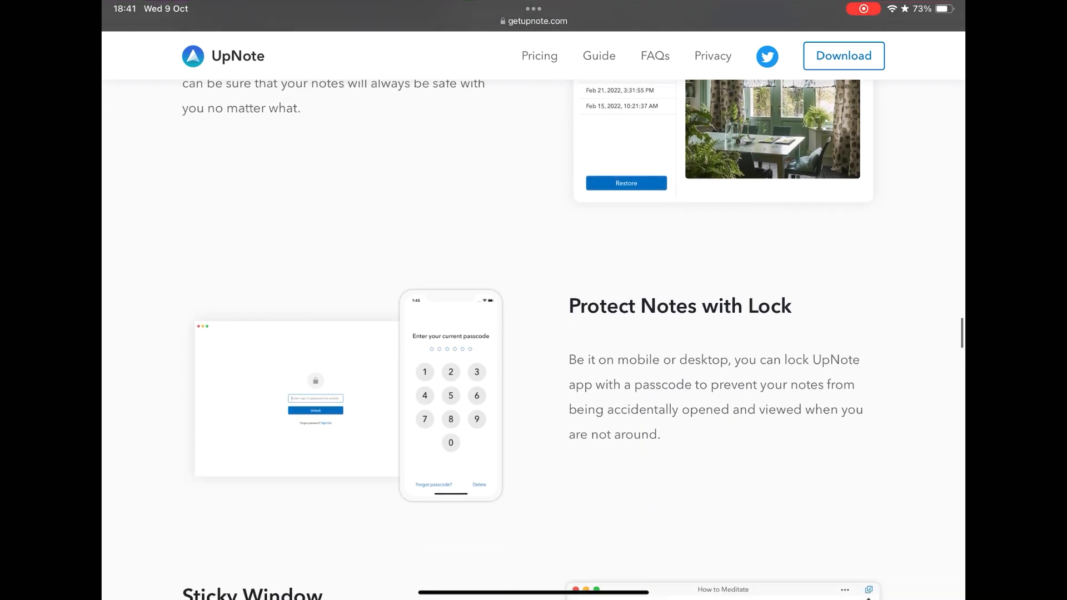
scroll("down", 3)
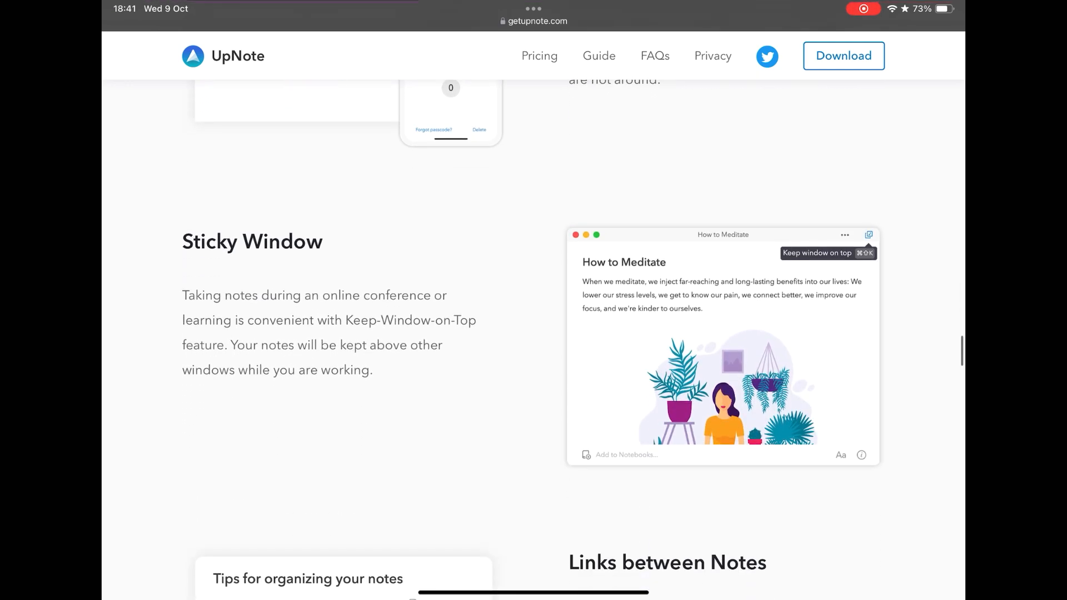
Continue scrolling down the features page to the Spaces description.
scroll("down", 3)
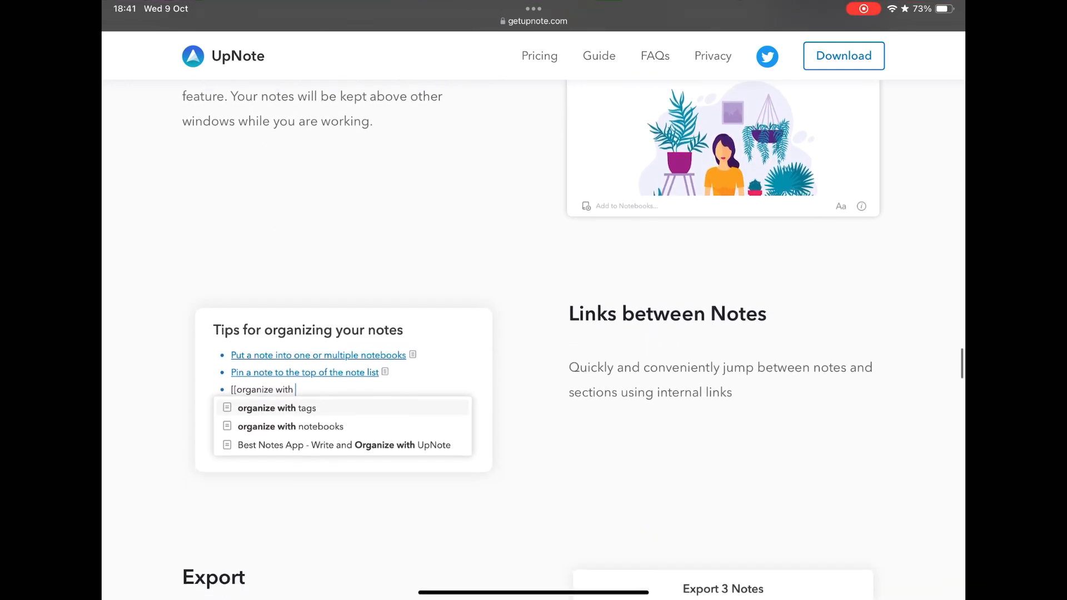
scroll("down", 3)
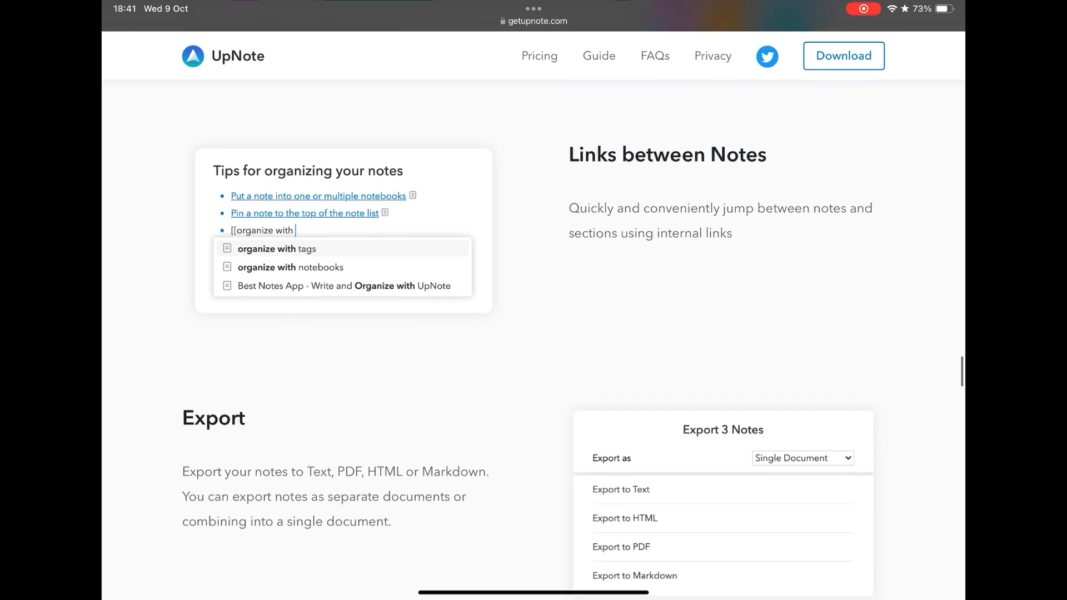
scroll("down", 3)
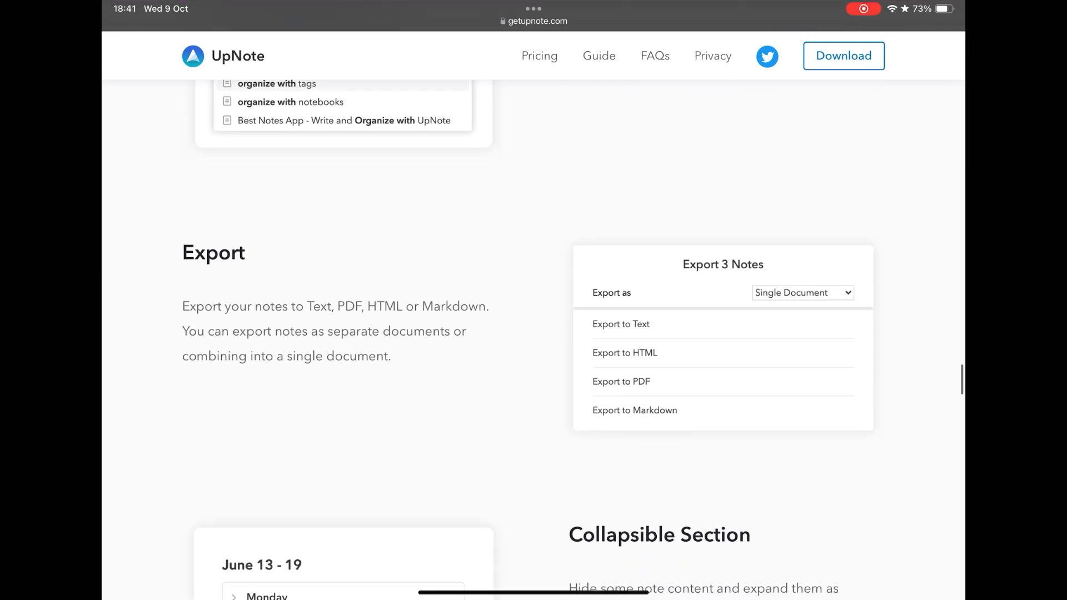
scroll("down", 3)
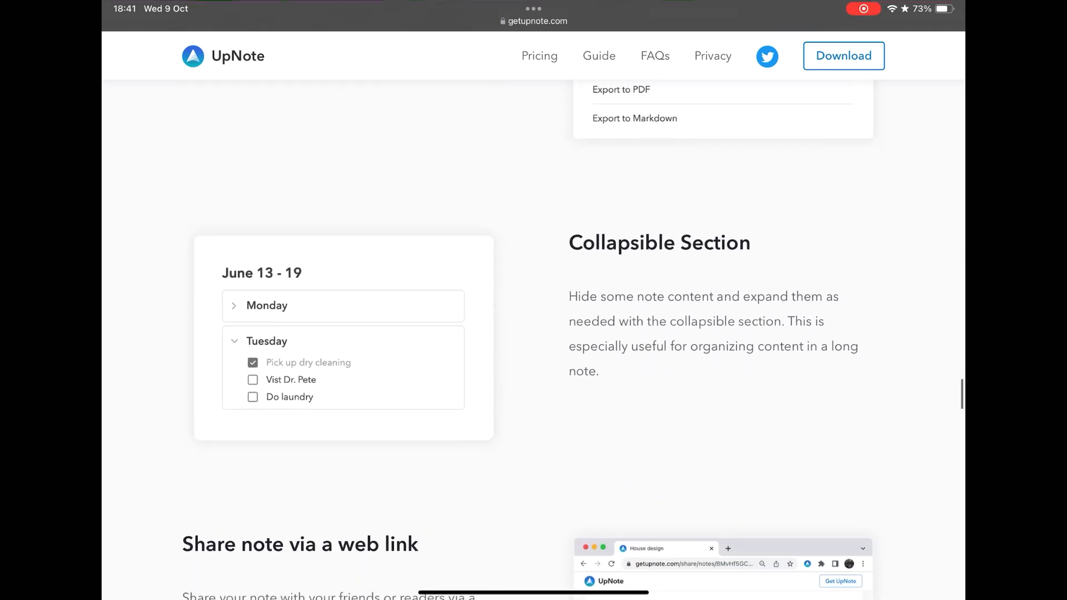
scroll("down", 3)
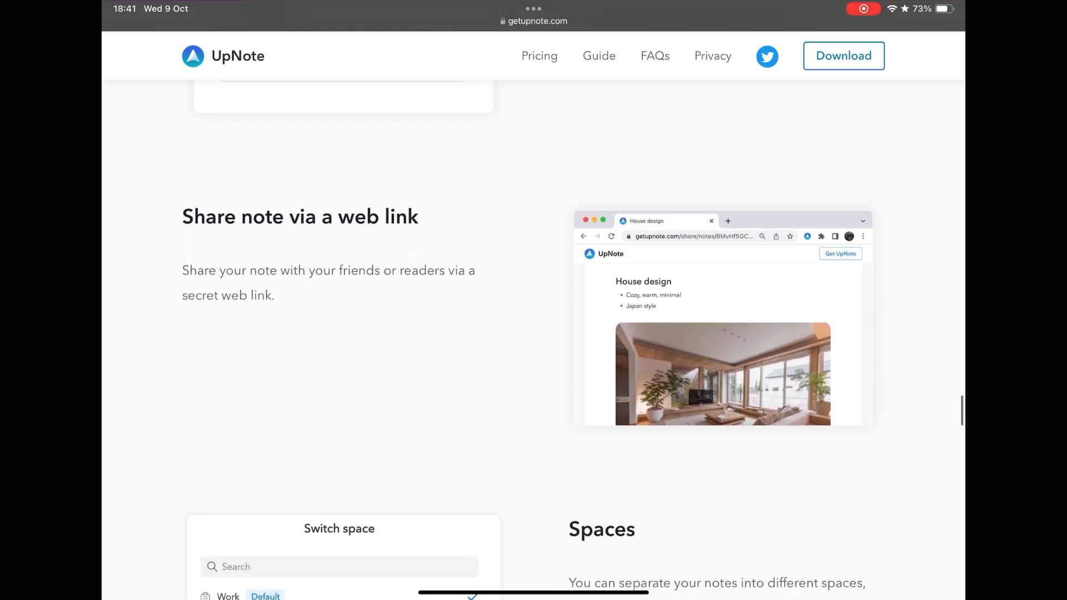
scroll("down", 3)
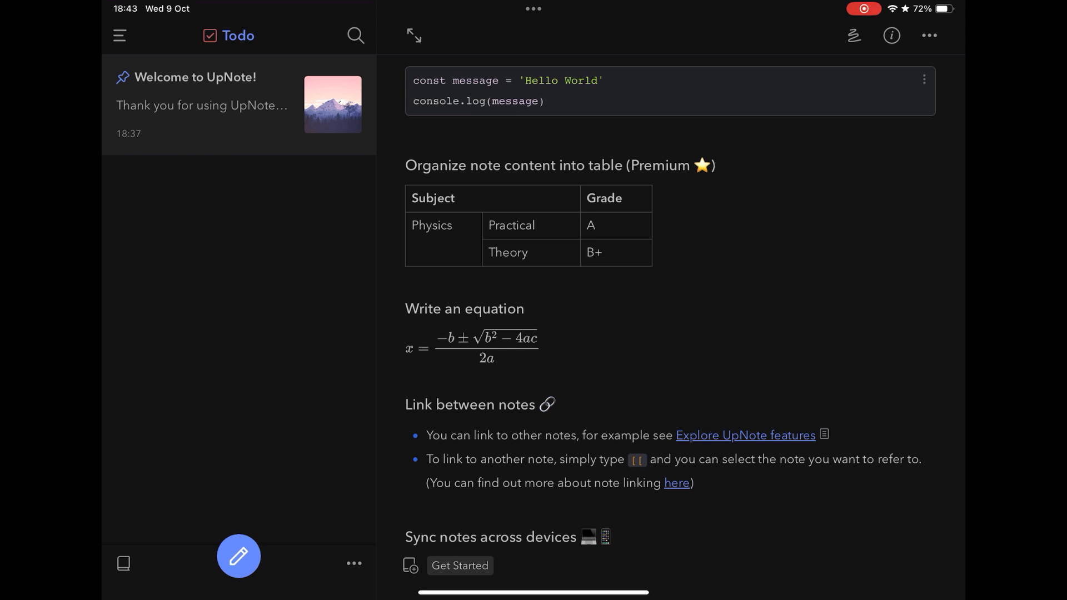
Scroll the Welcome note, then open the Get Started notebook from the notebooks overview.
scroll("down", 3)
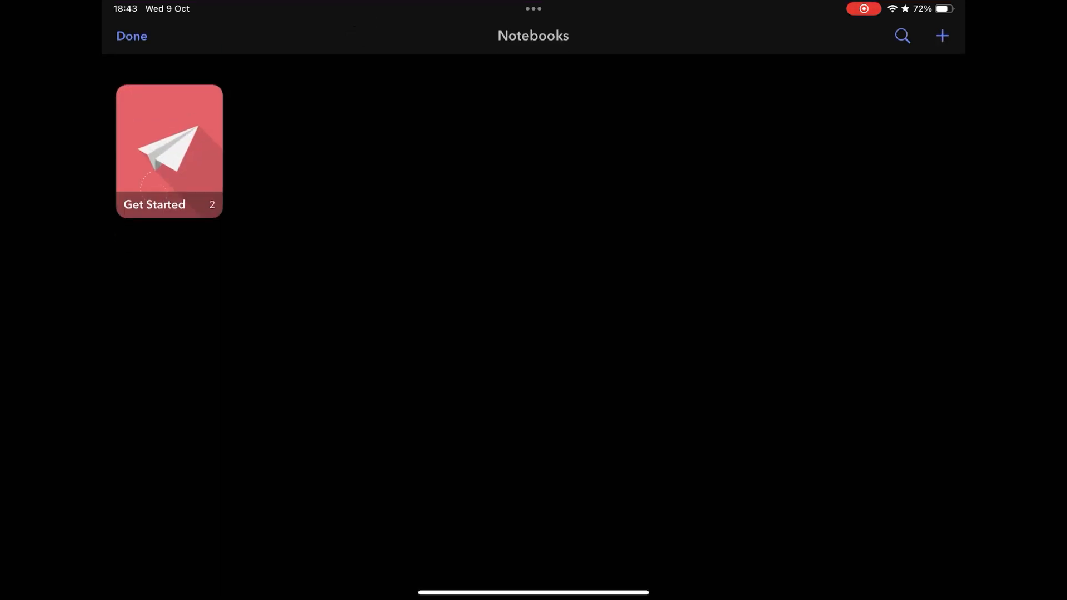
left_click(169, 151)
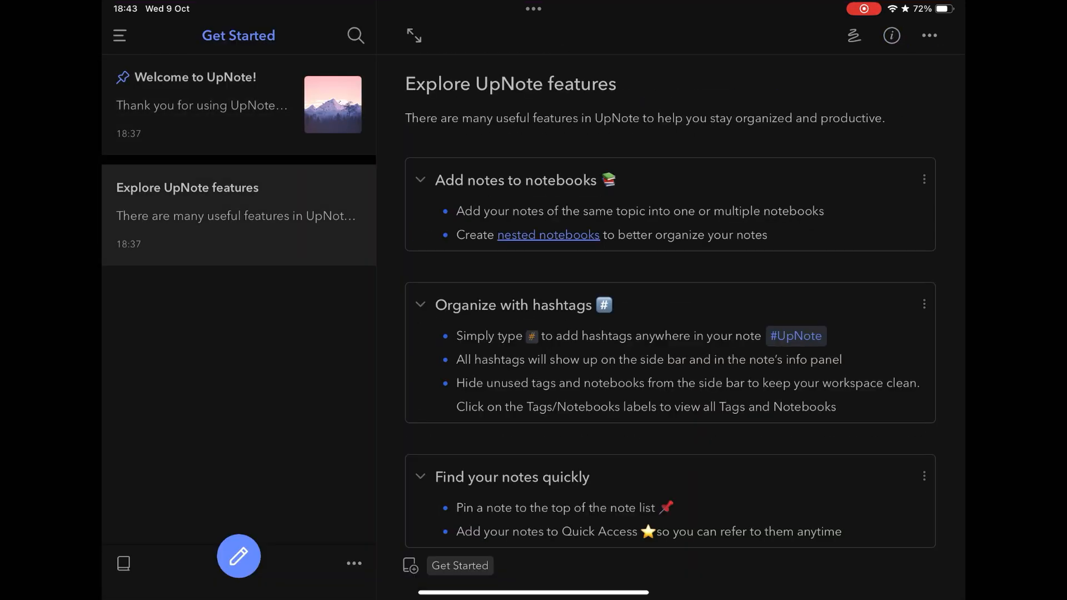
Scroll the Explore UpNote features note down to the Web clipper section and closing links.
scroll("down", 3)
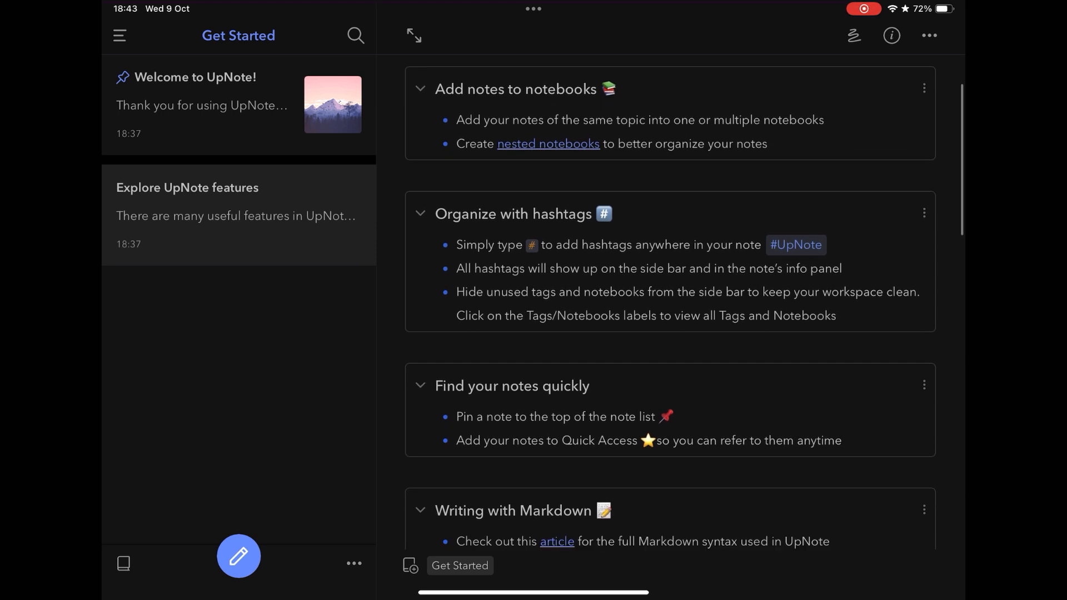
scroll("down", 3)
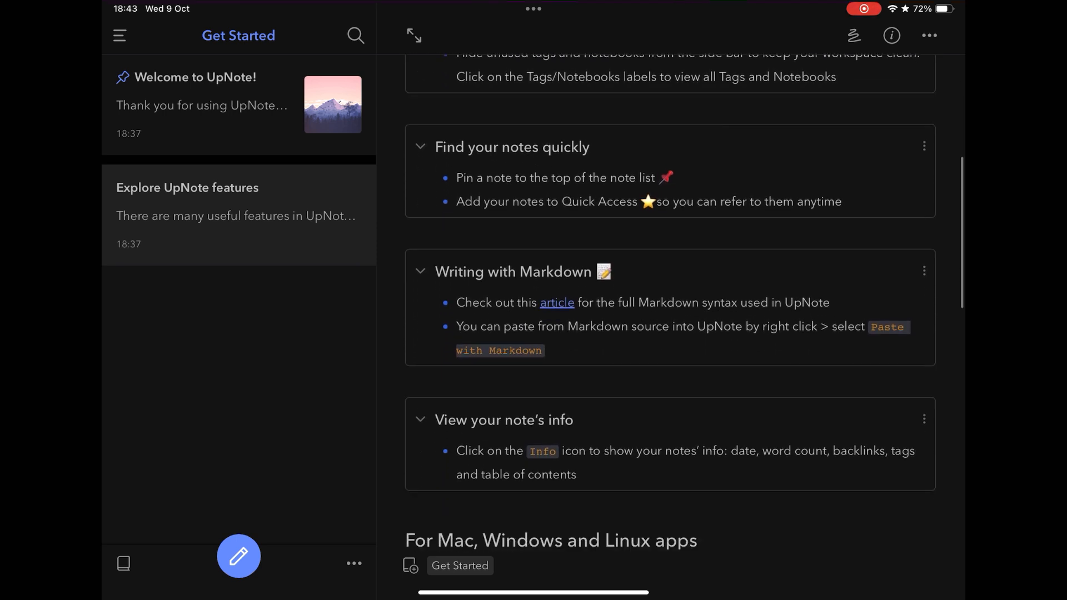
scroll("down", 3)
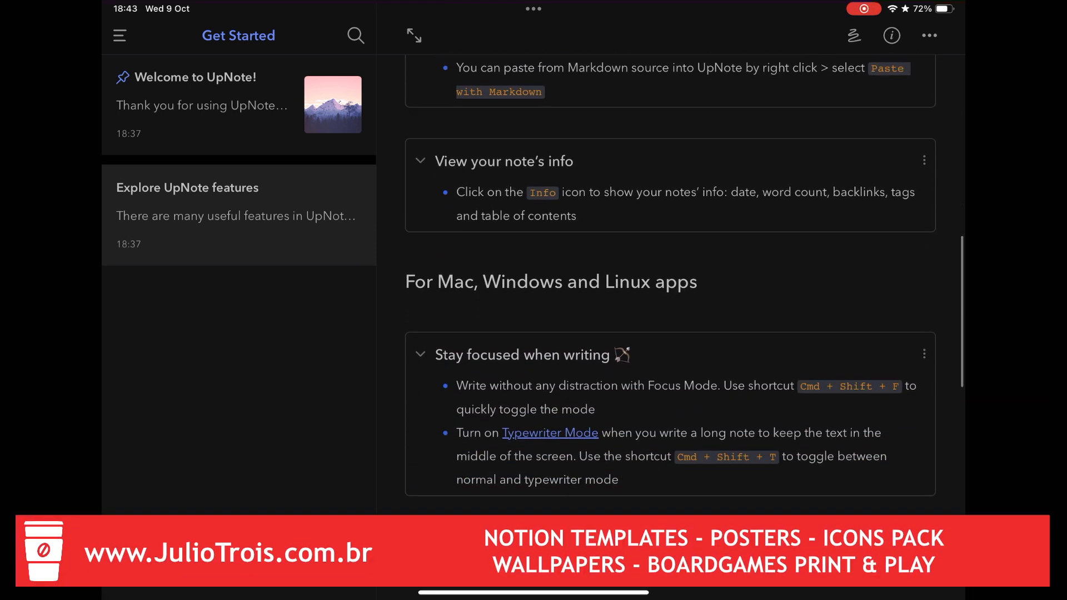
scroll("down", 3)
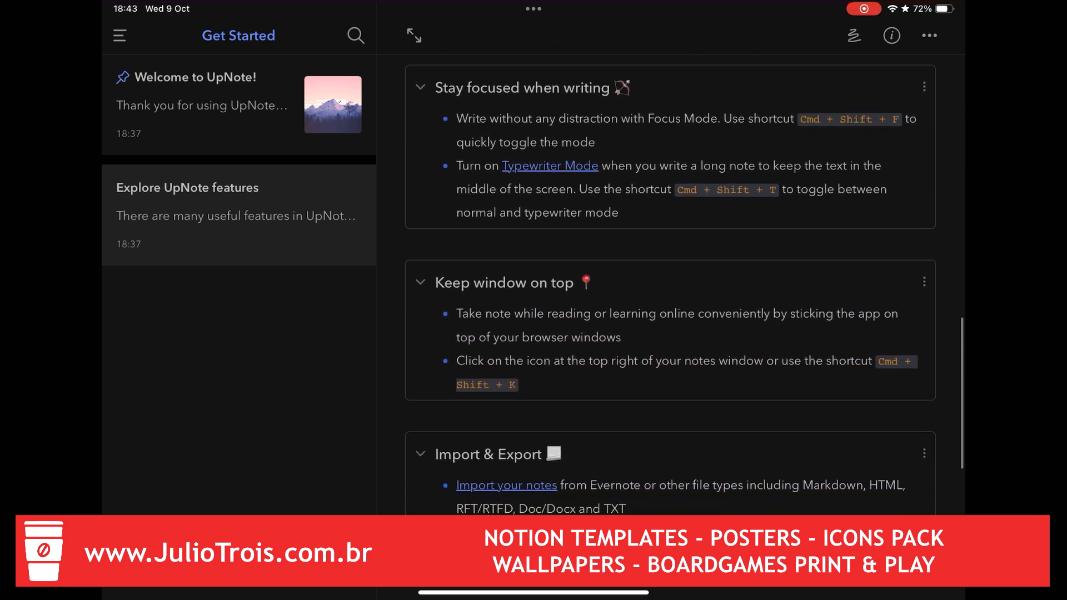
scroll("down", 3)
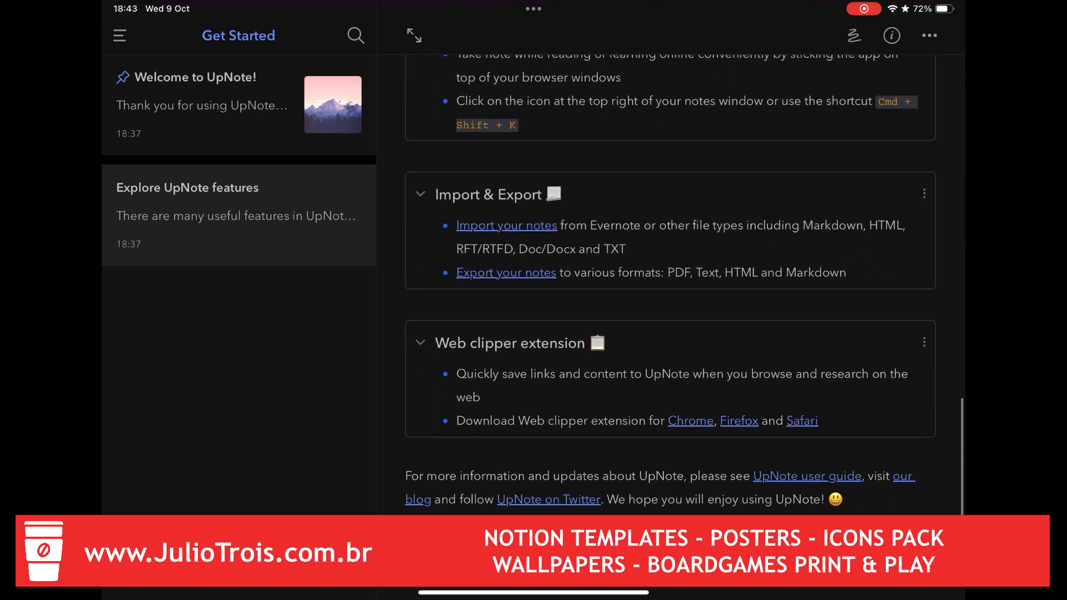
View Uncategorized notes, then the Templates collection's Daily Plan with its more-options menu.
left_click(119, 36)
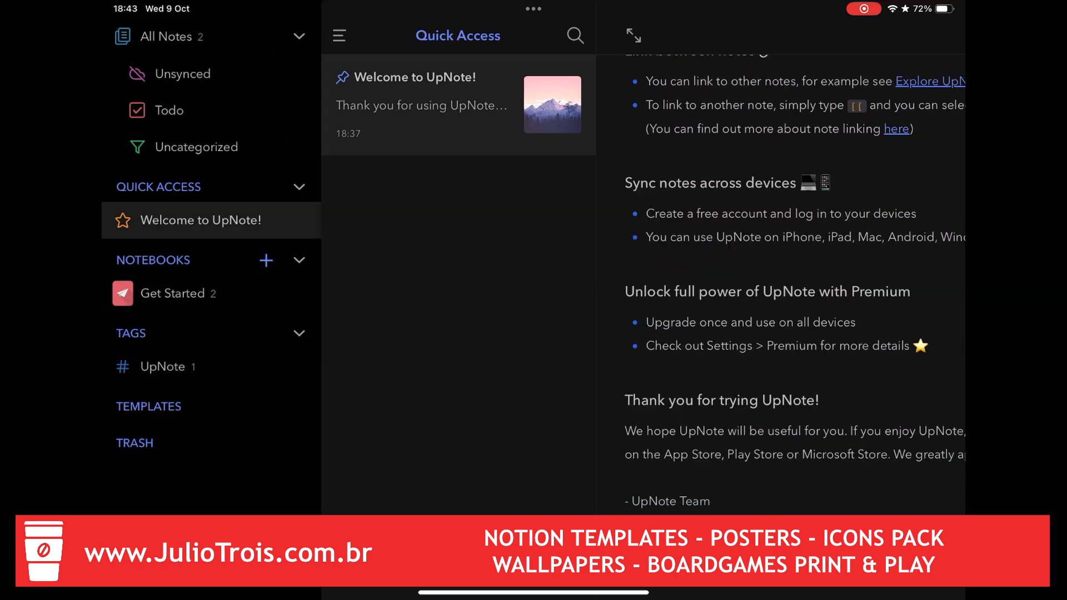
left_click(201, 147)
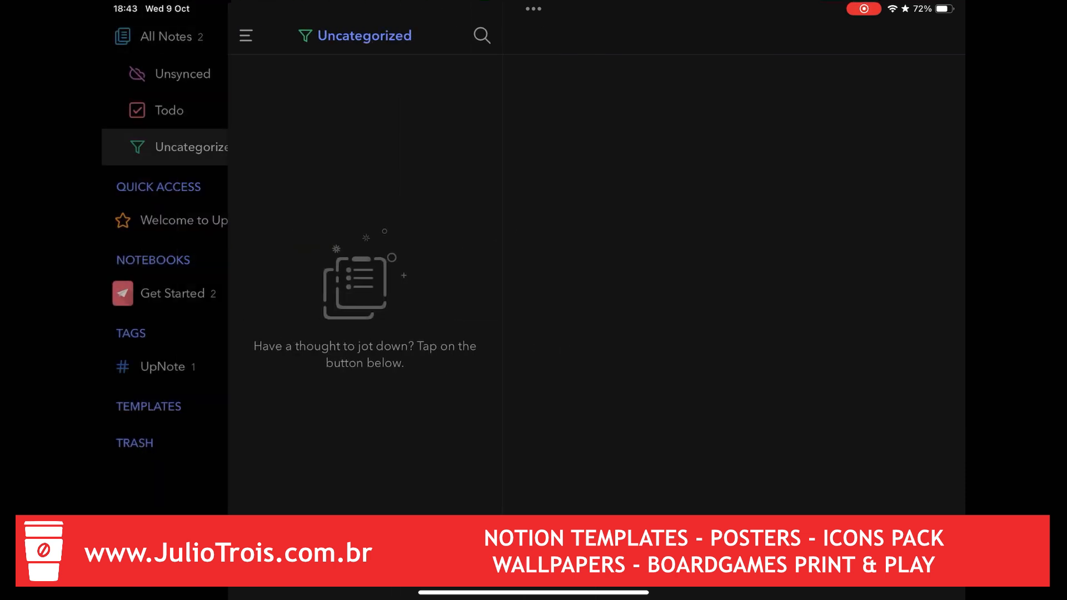
left_click(149, 406)
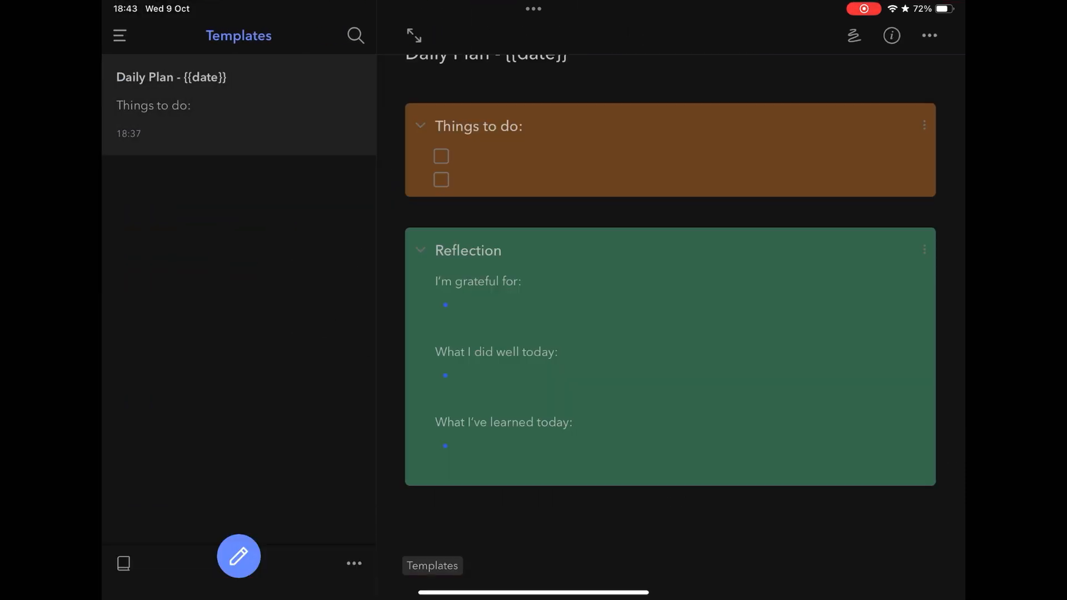
left_click(119, 35)
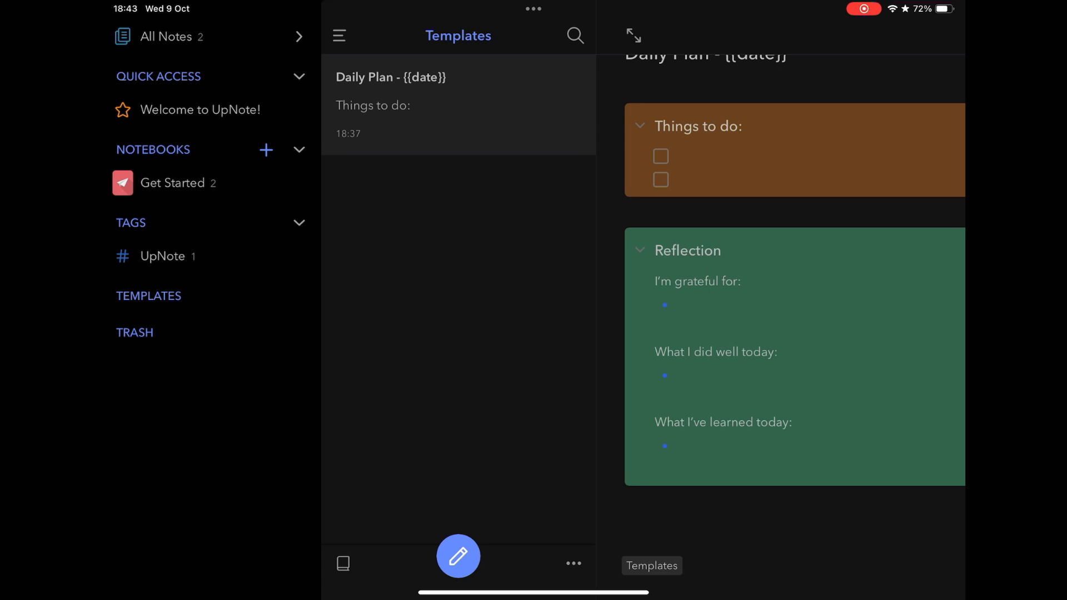
left_click(573, 564)
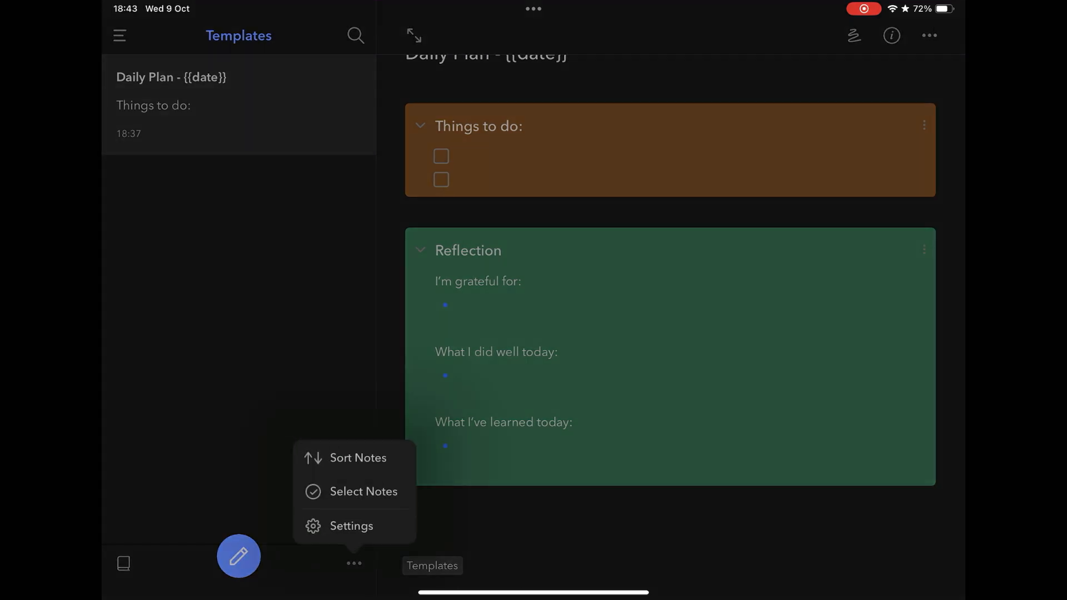
Browse Settings through Themes, Spaces and General, then the Tips carousel to tip 9 of 9.
left_click(351, 526)
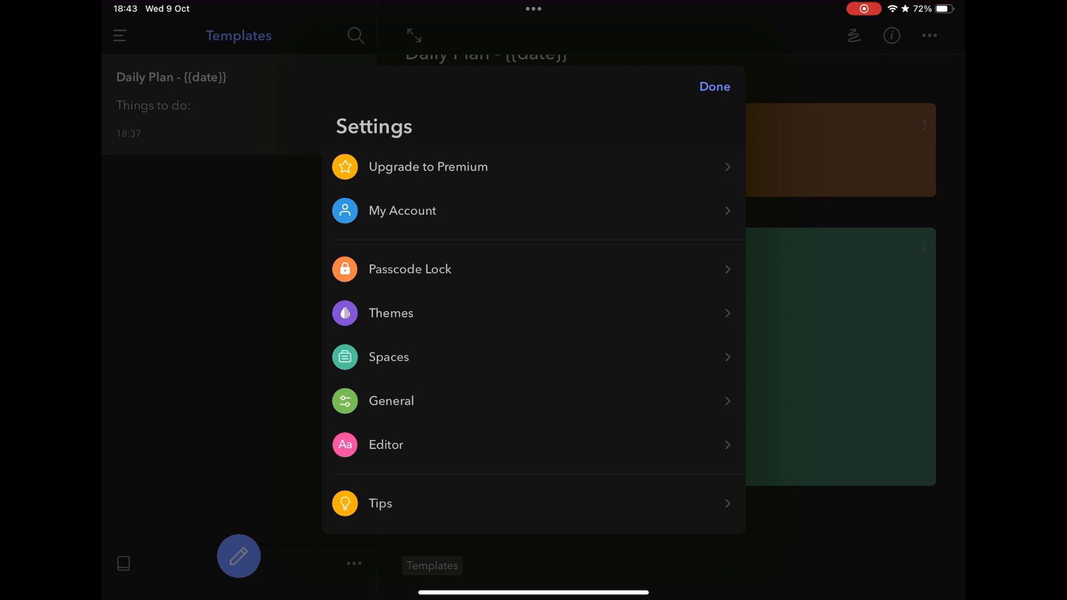
left_click(390, 314)
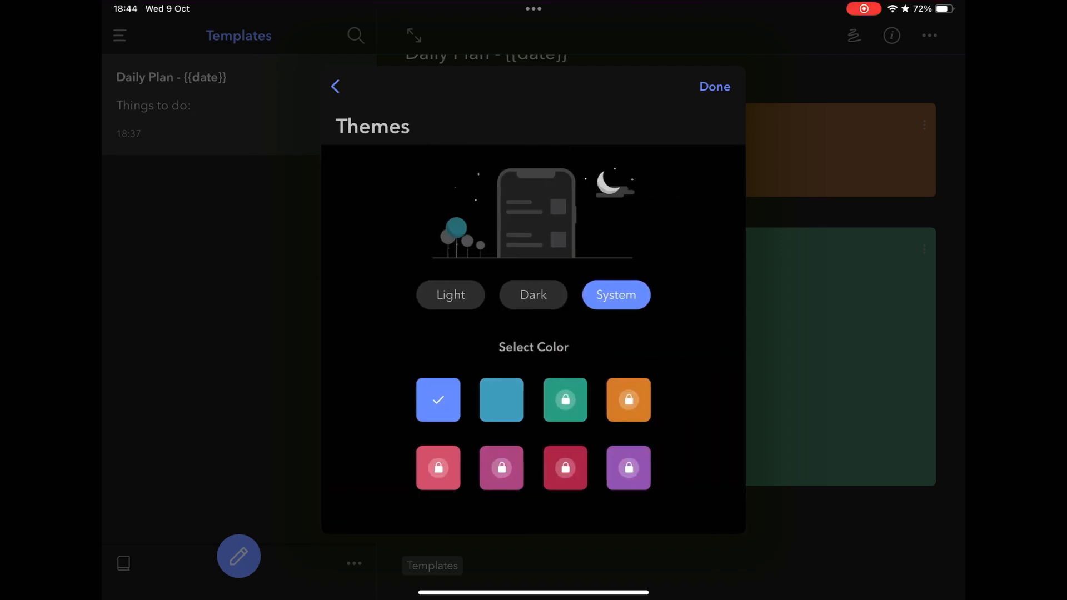
left_click(335, 87)
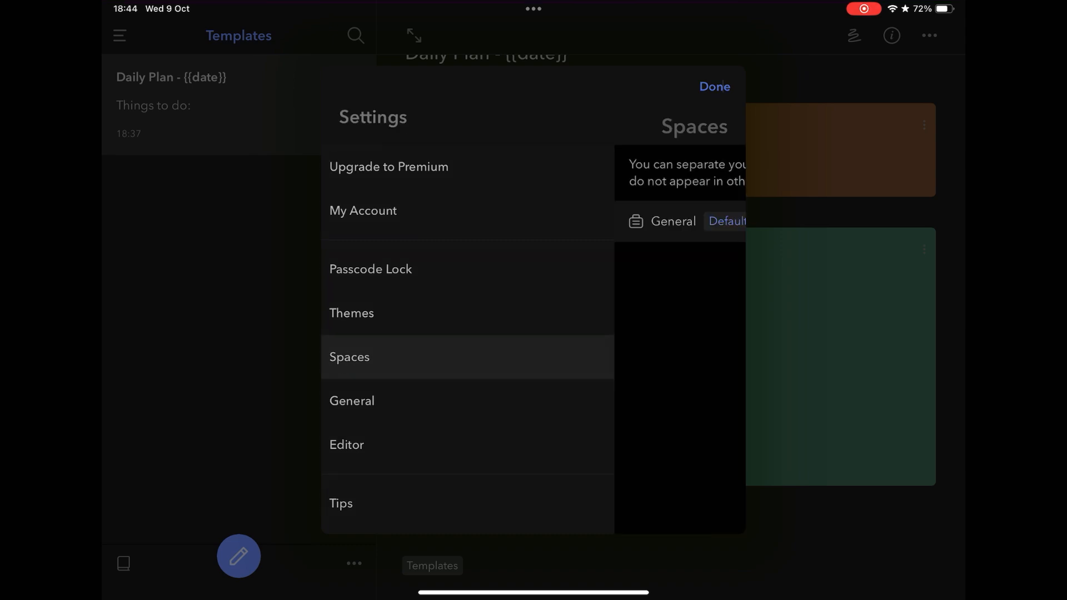
left_click(349, 357)
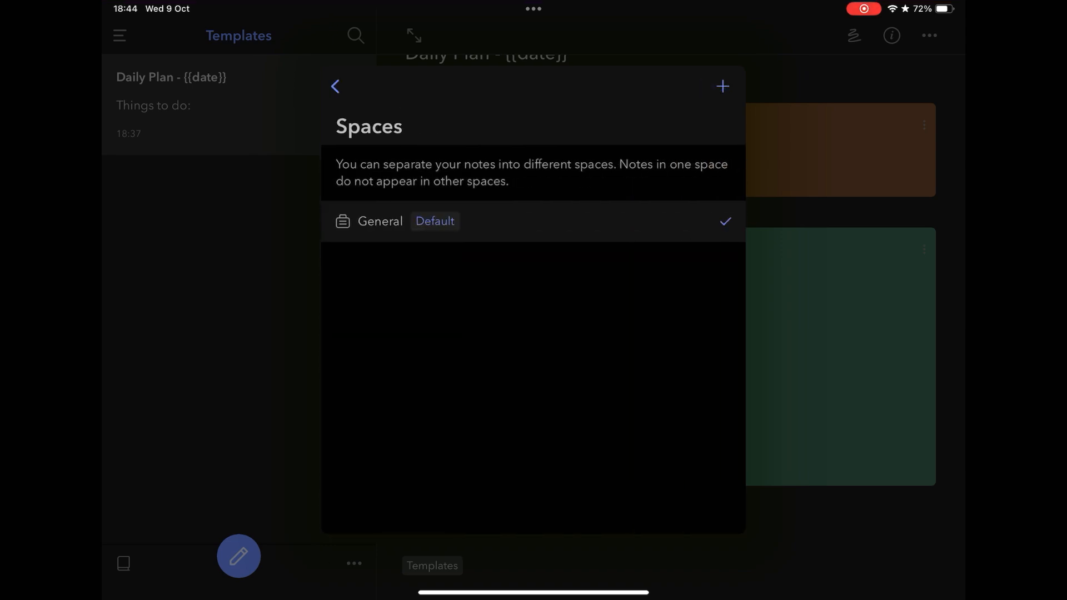
left_click(334, 87)
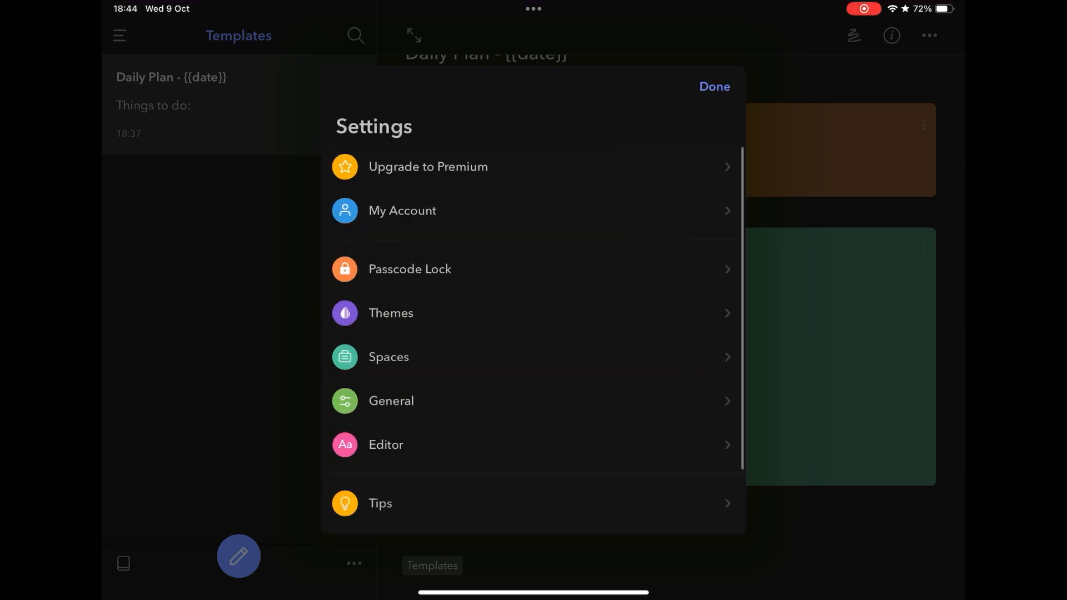
left_click(390, 401)
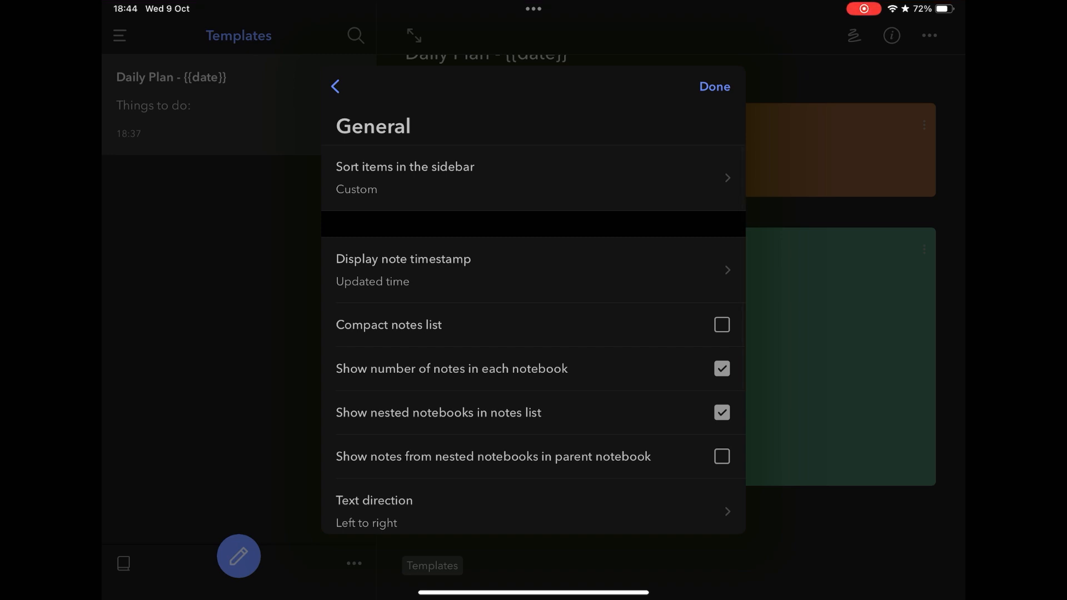
scroll("down", 3)
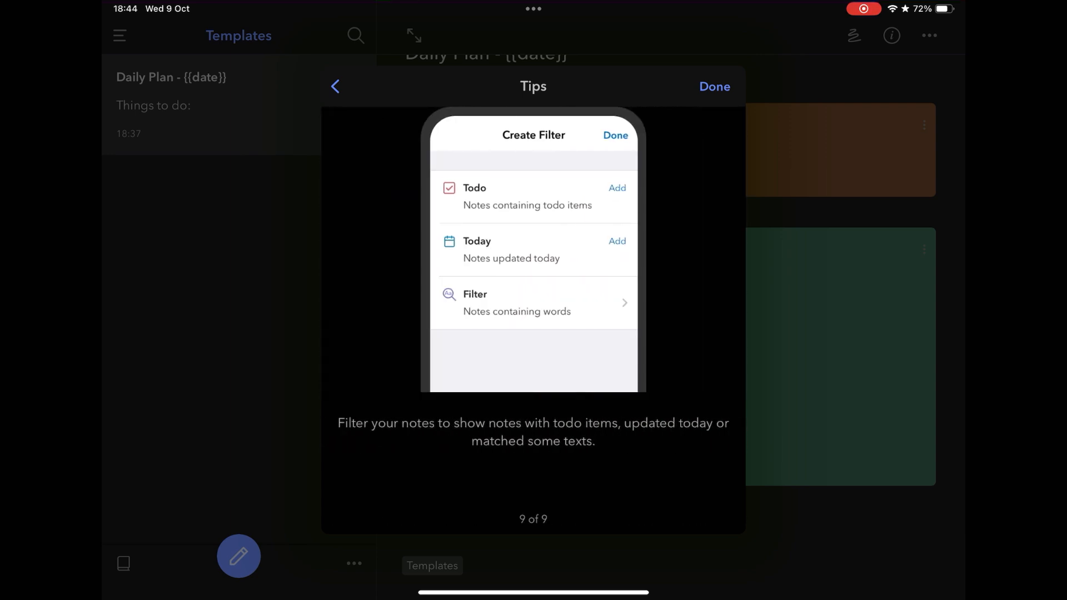
Close Settings and tick Return library books in the Welcome to UpNote checklist.
left_click(714, 86)
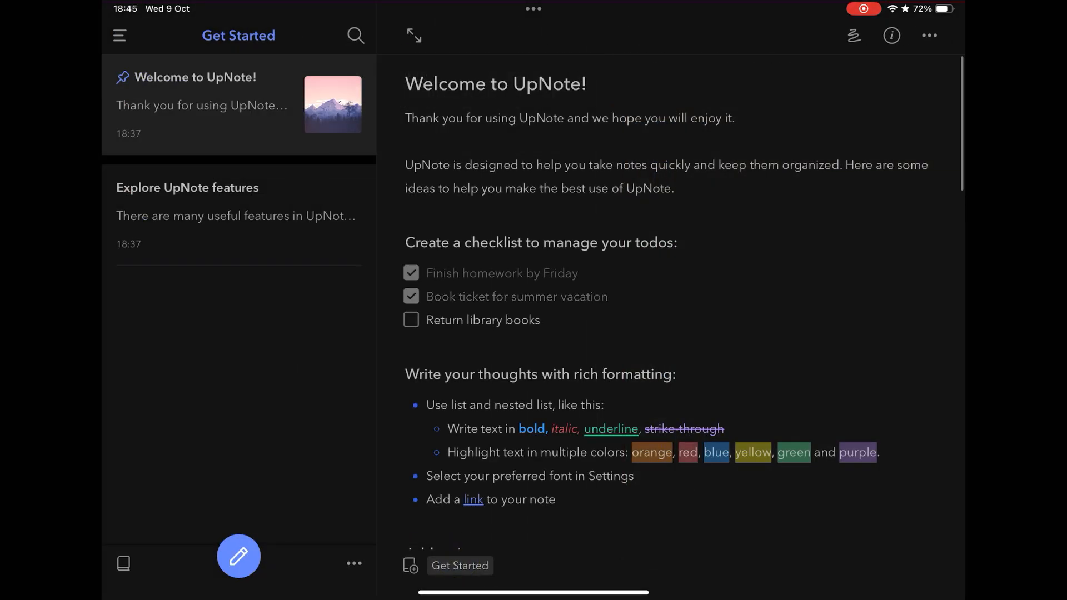
left_click(411, 320)
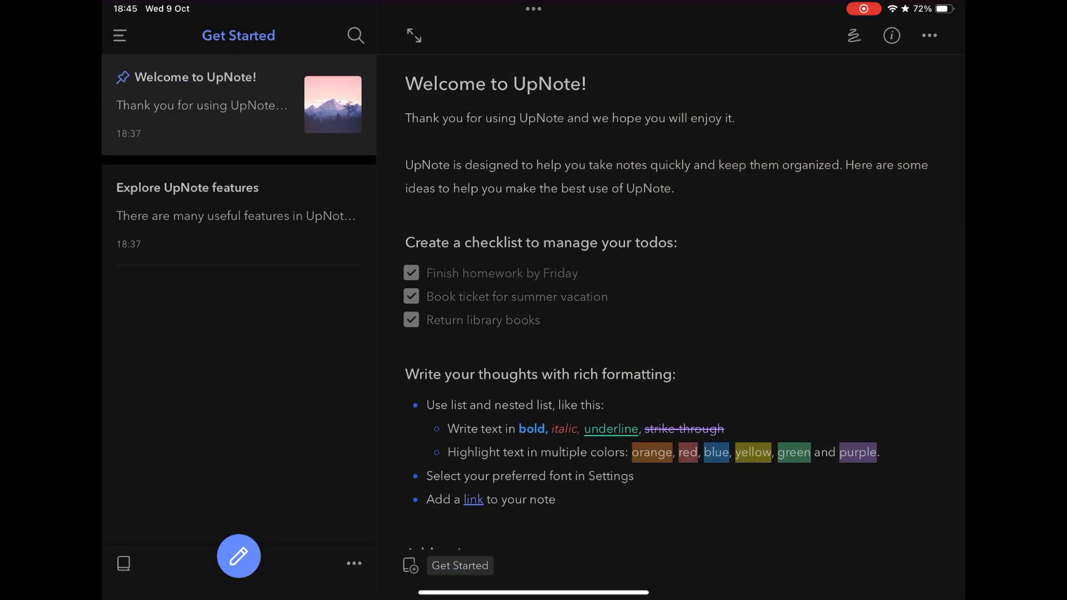
left_click(473, 499)
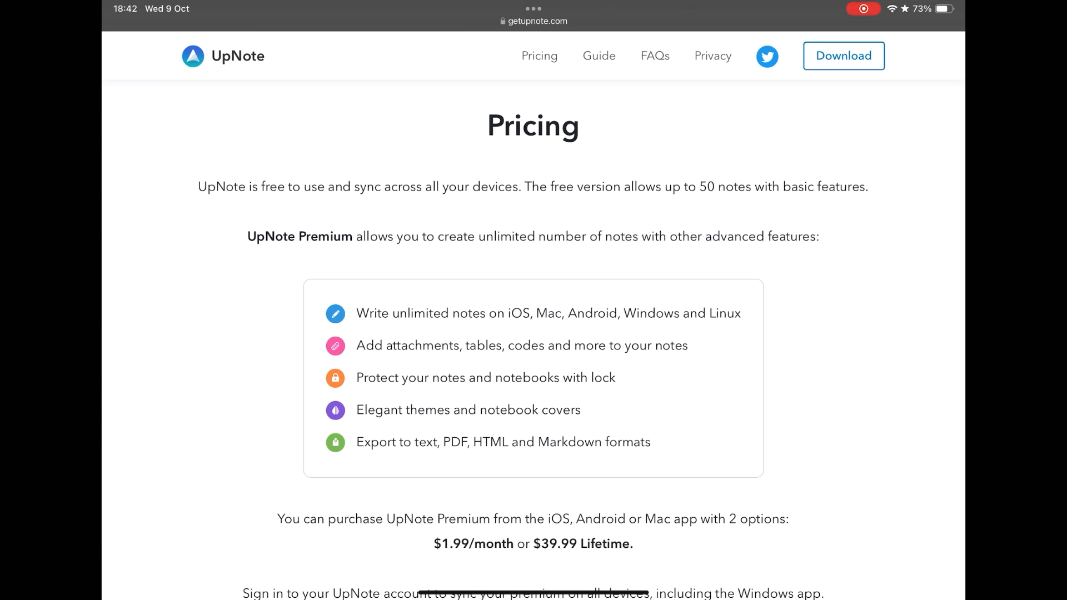
Scroll the Pricing page through Get UpNote Now to the user reviews.
scroll("down", 3)
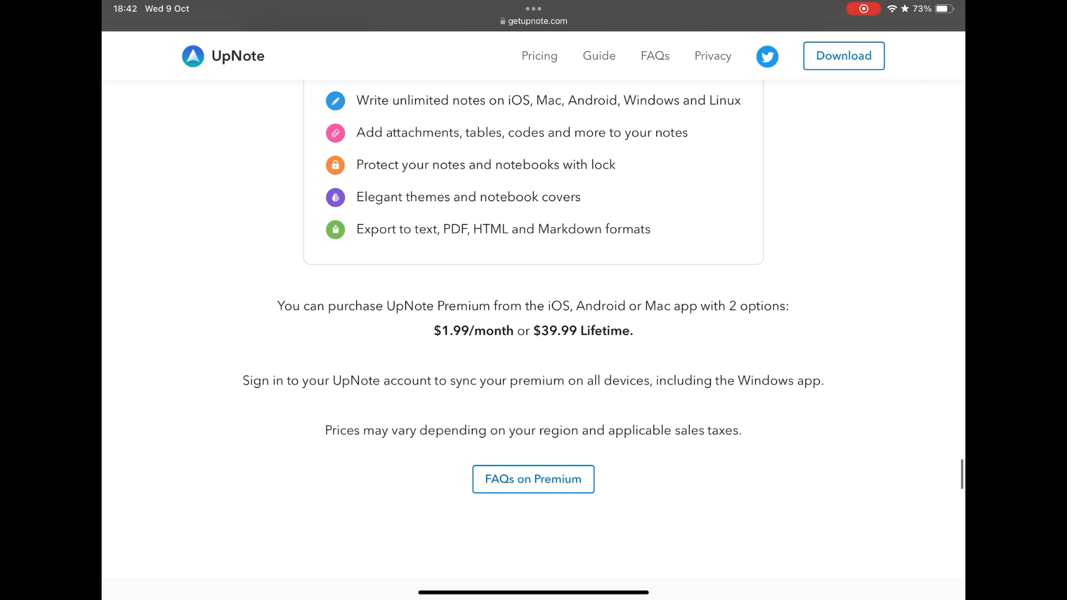
scroll("down", 3)
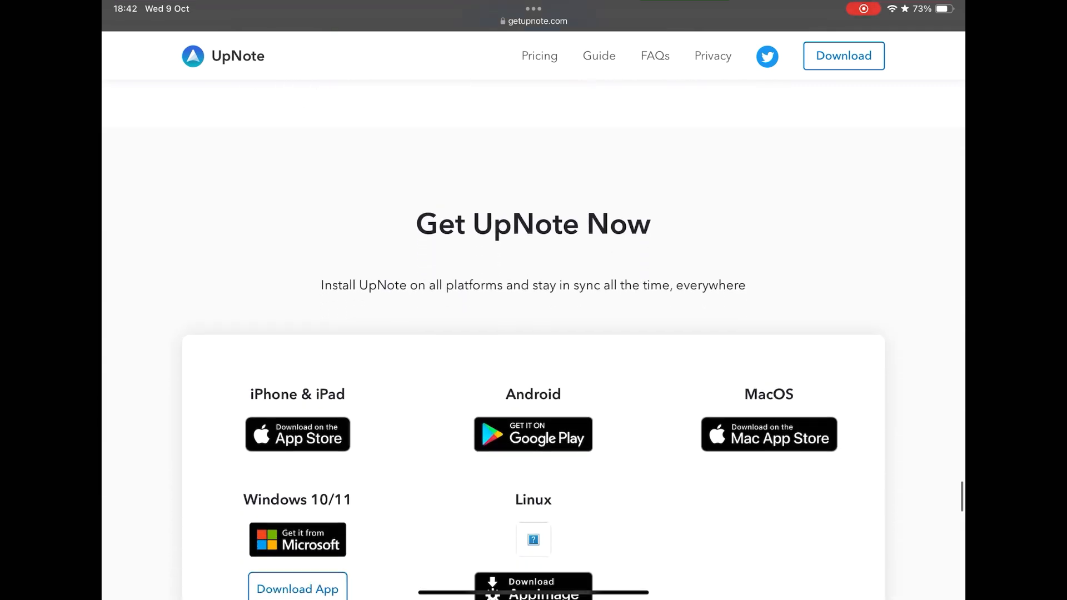
scroll("down", 3)
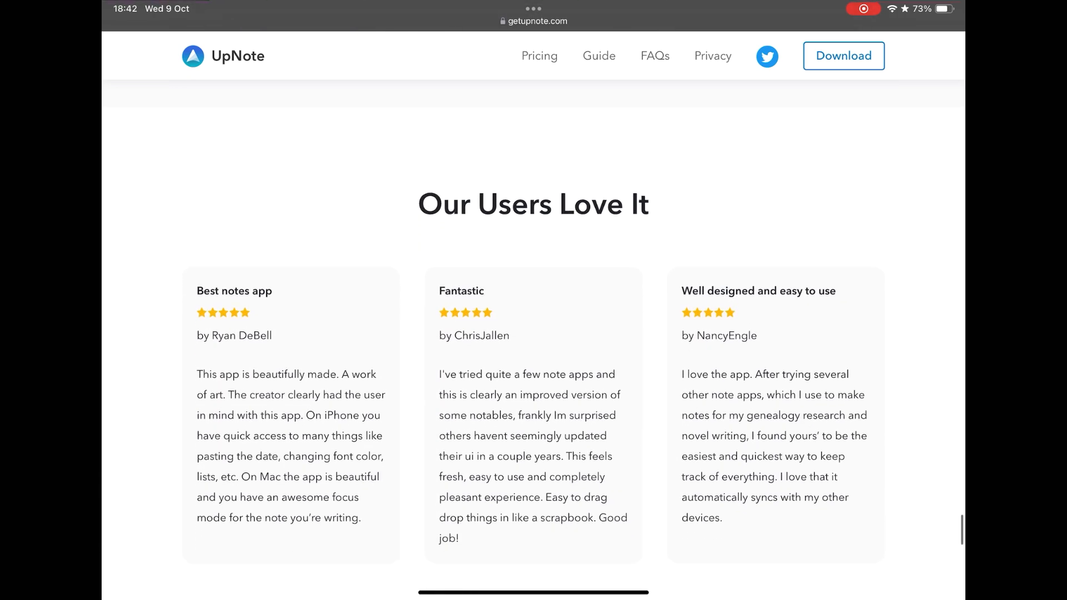
scroll("down", 3)
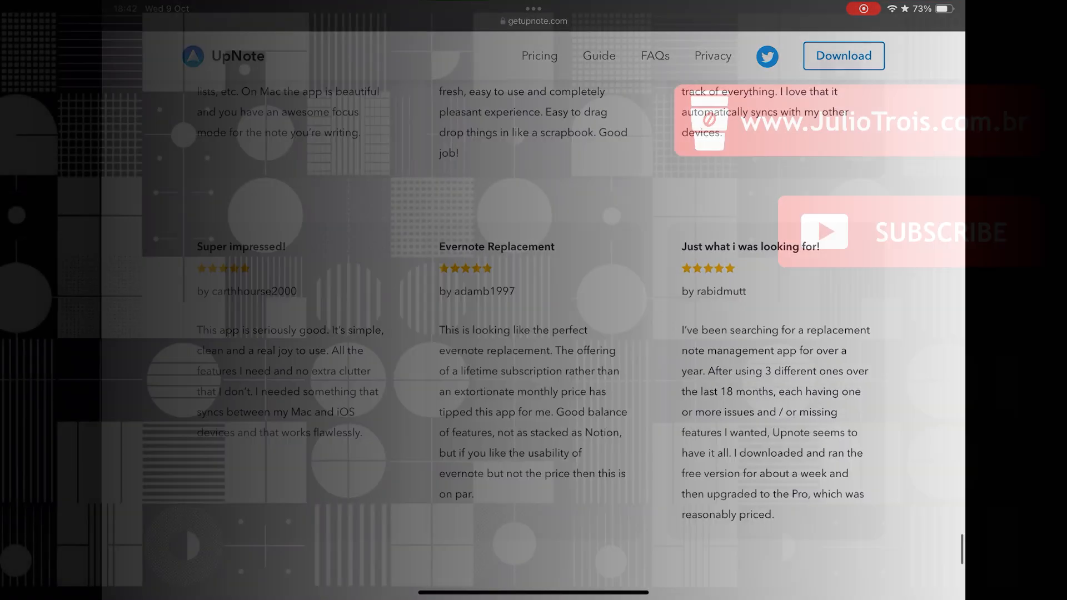